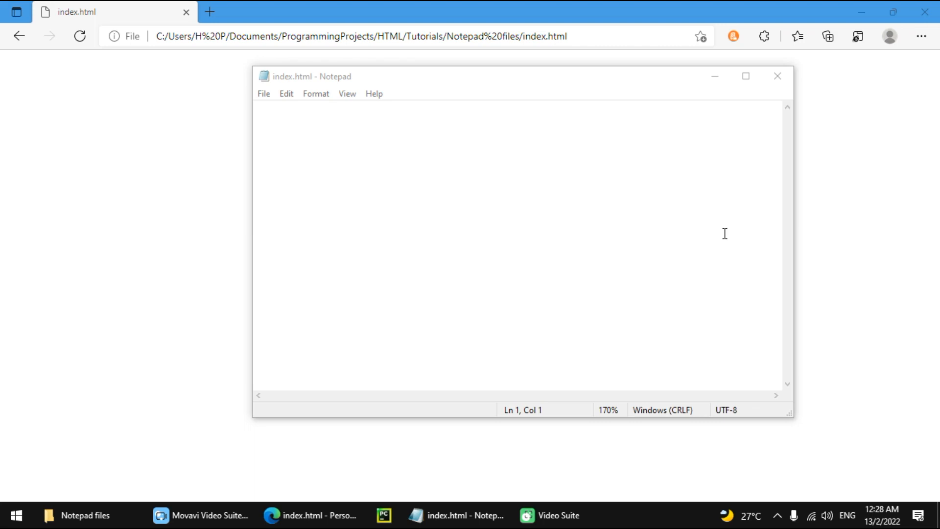
Begin the empty file with the <!DOCTYPE html> declaration line.
left_click(563, 211)
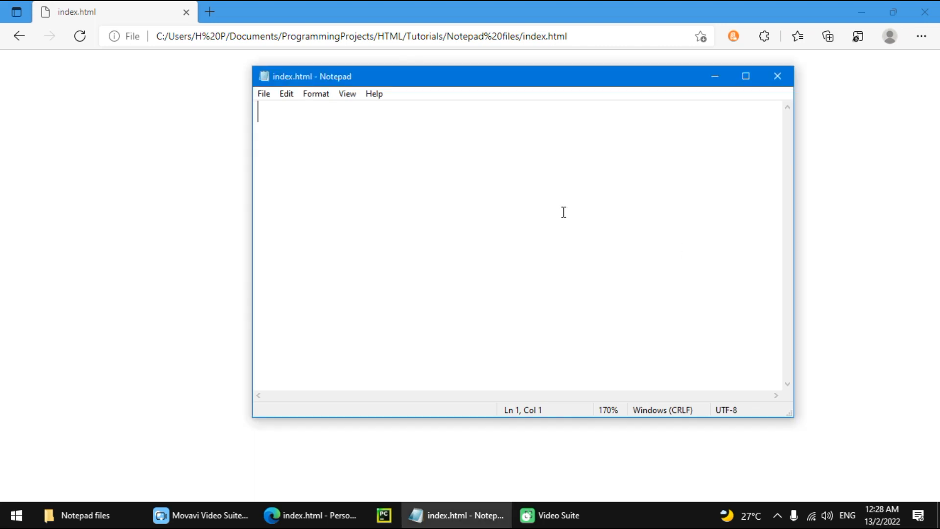
type("<!")
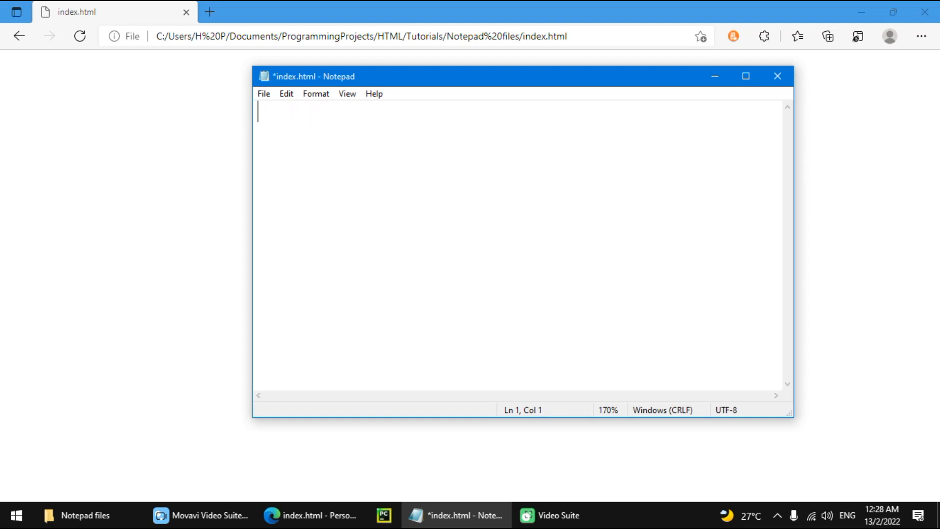
type("<")
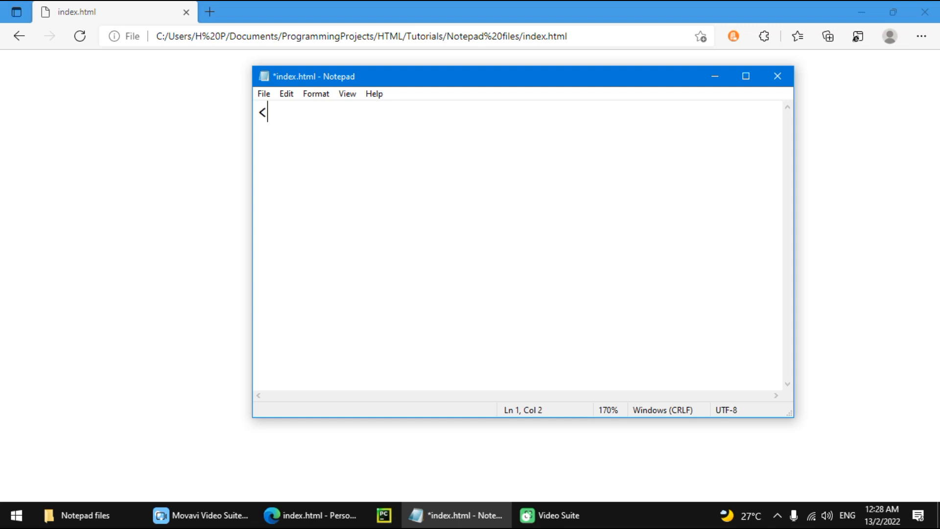
type("DOCTYO")
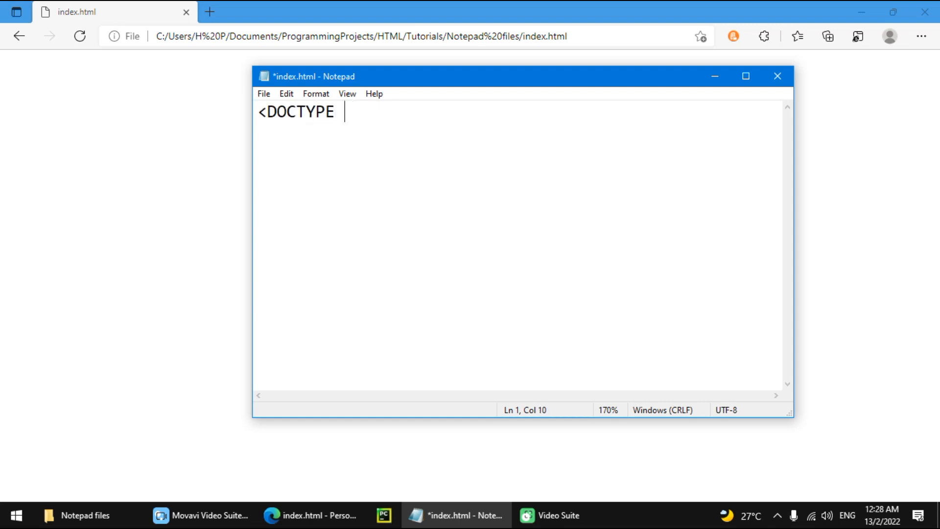
type("html>")
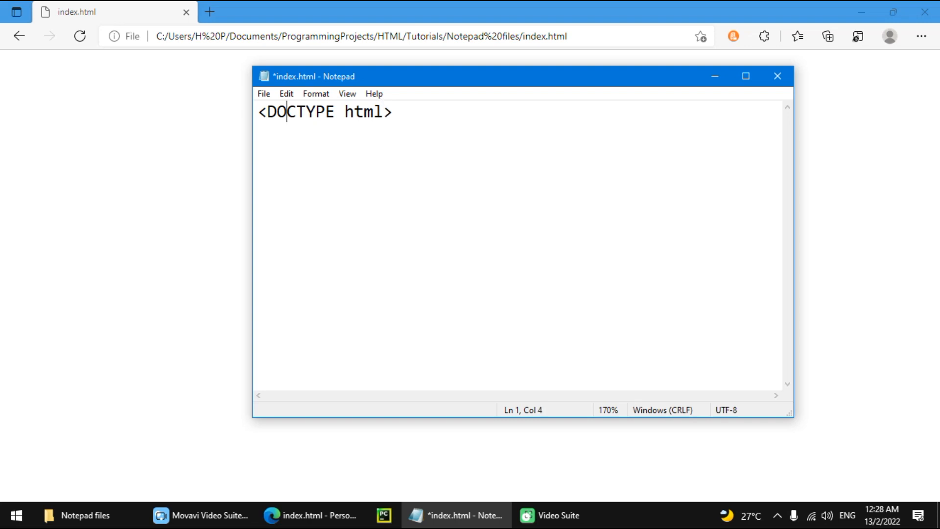
type("!")
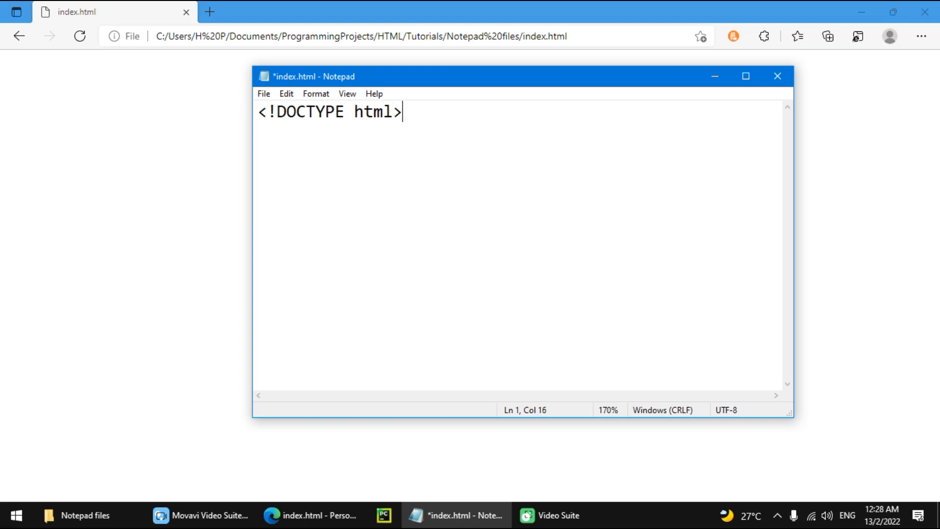
Add a comment reading 'How to insert video in HTML using notepad'.
type("<!---->")
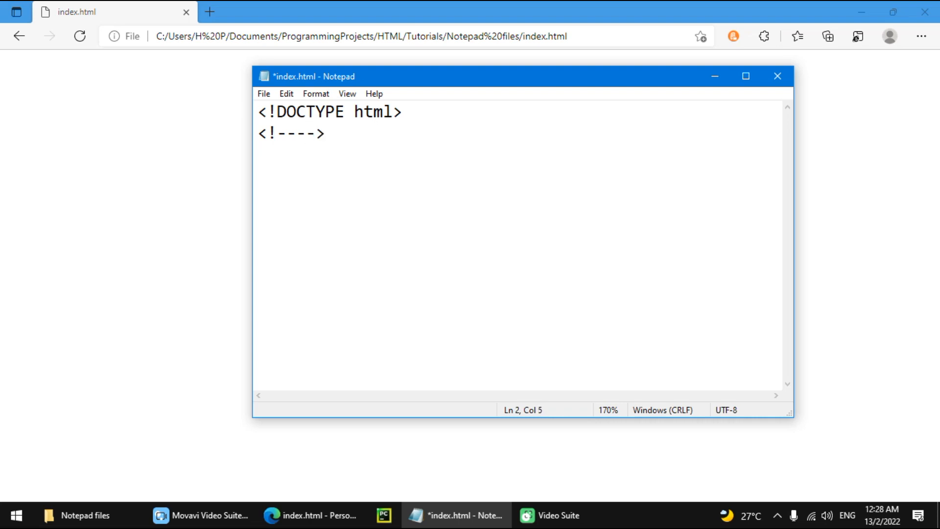
type("--")
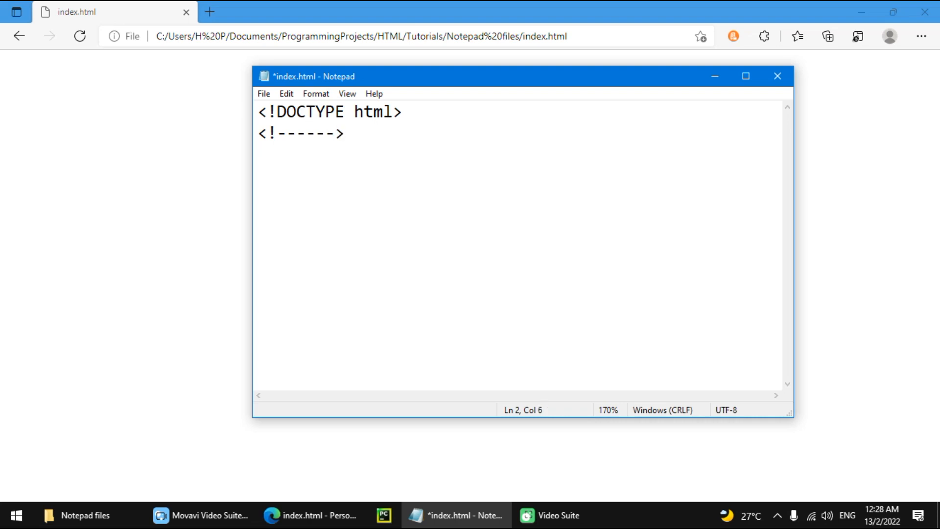
type("How to")
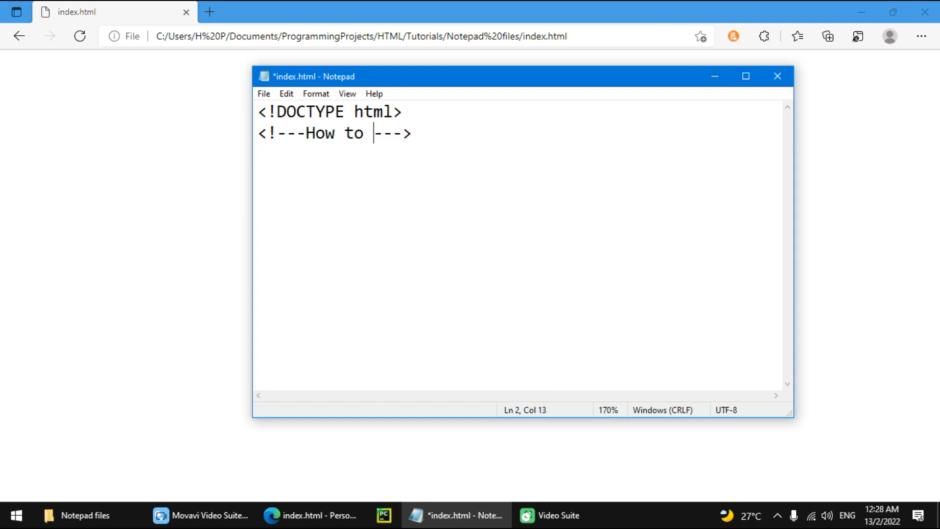
type("insetr")
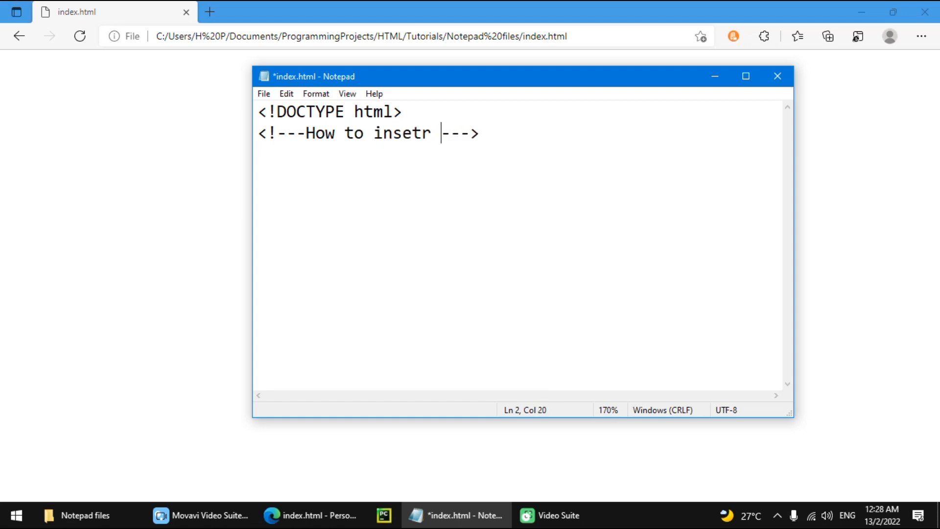
type("vi")
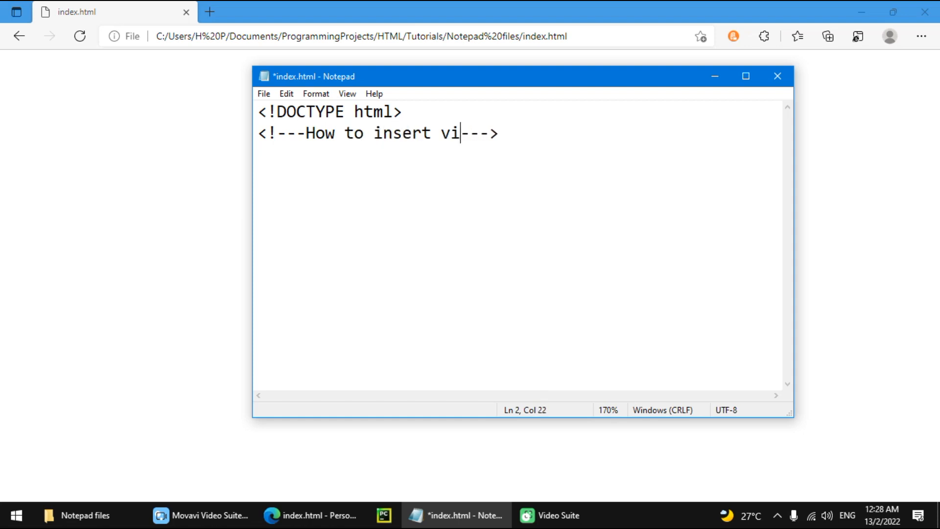
type("deo in")
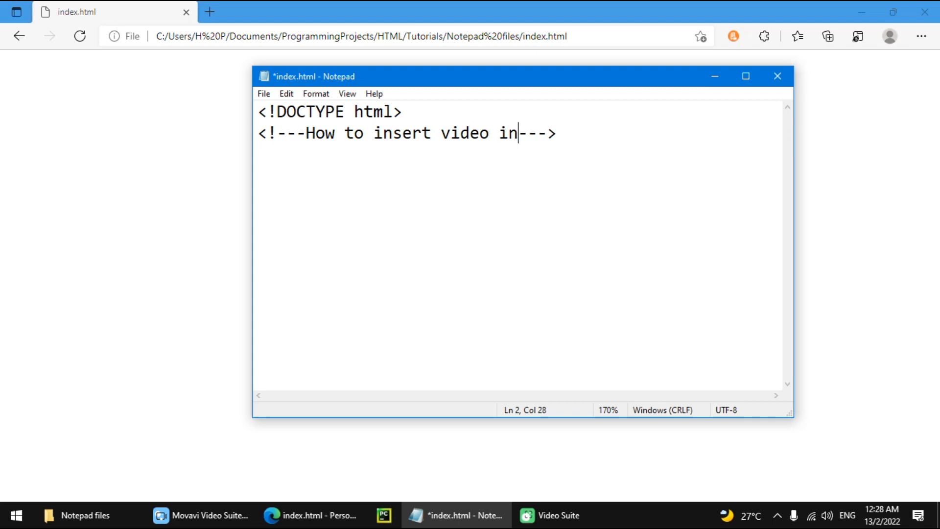
type("HTML")
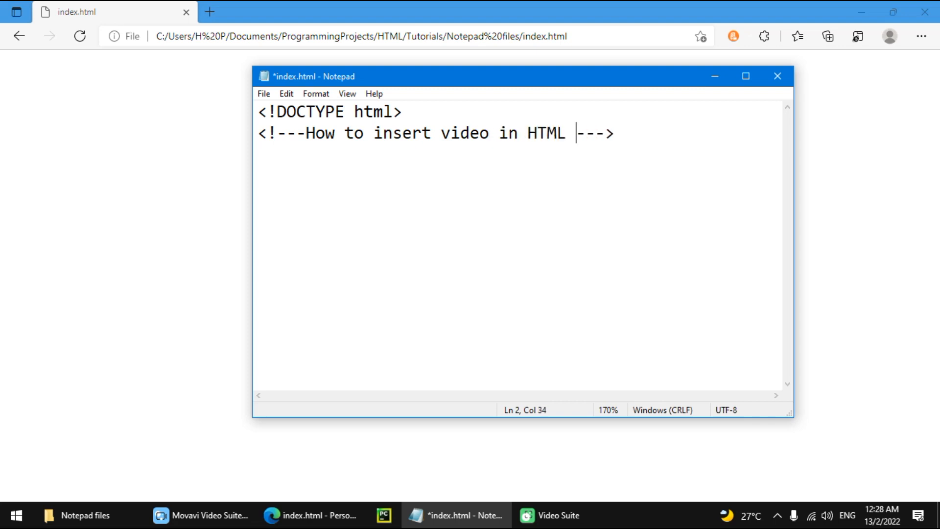
type("using notepa")
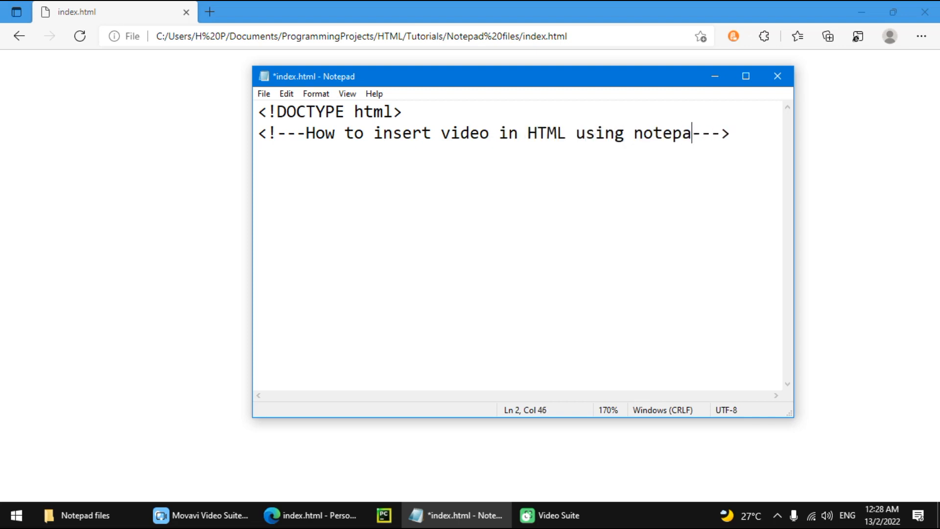
Close the comment and add opening html, head and body tags on indented lines.
type("d<")
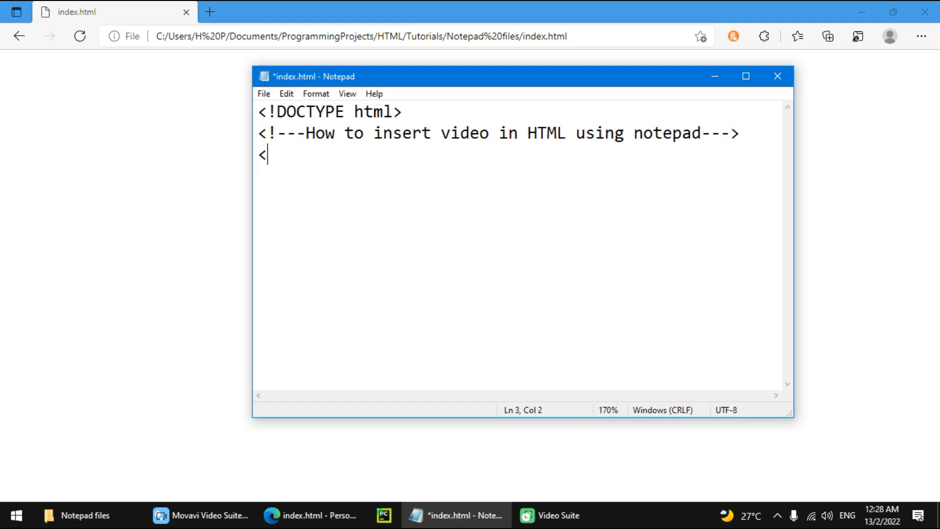
type("html>")
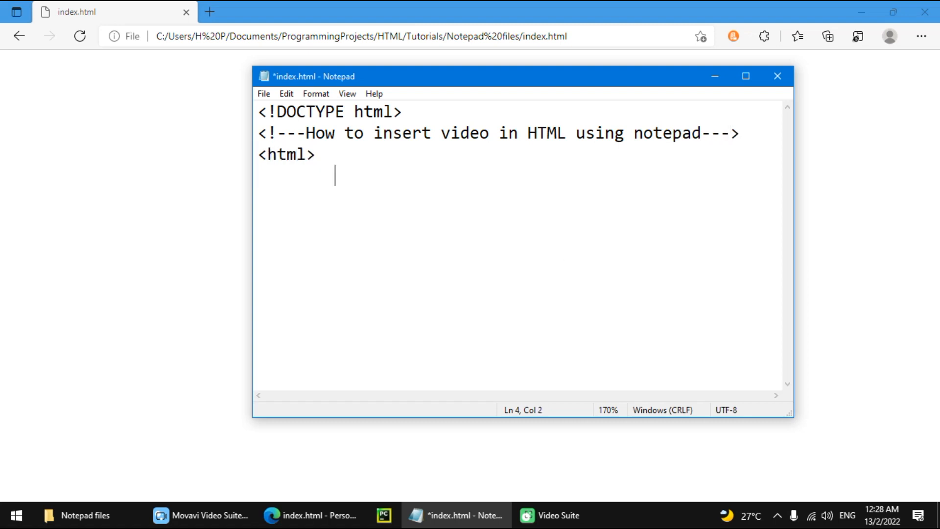
type("<head>")
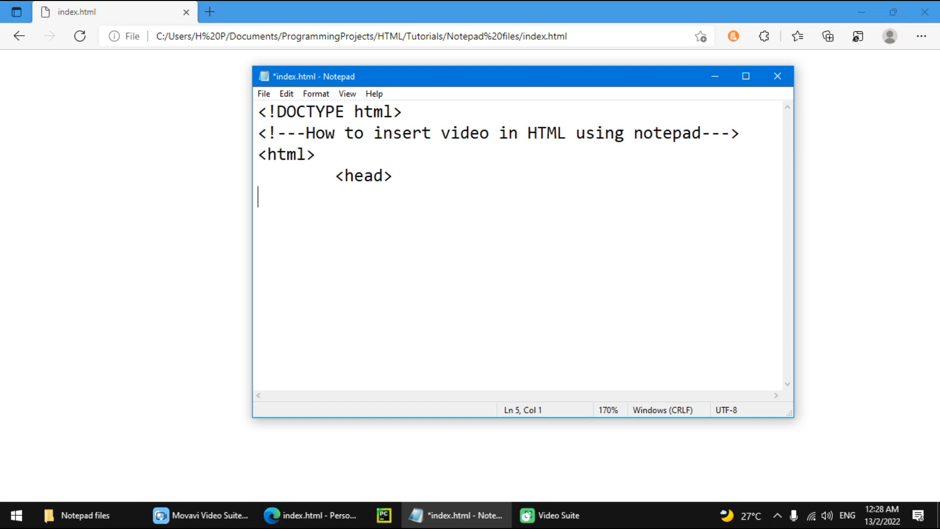
type("<b")
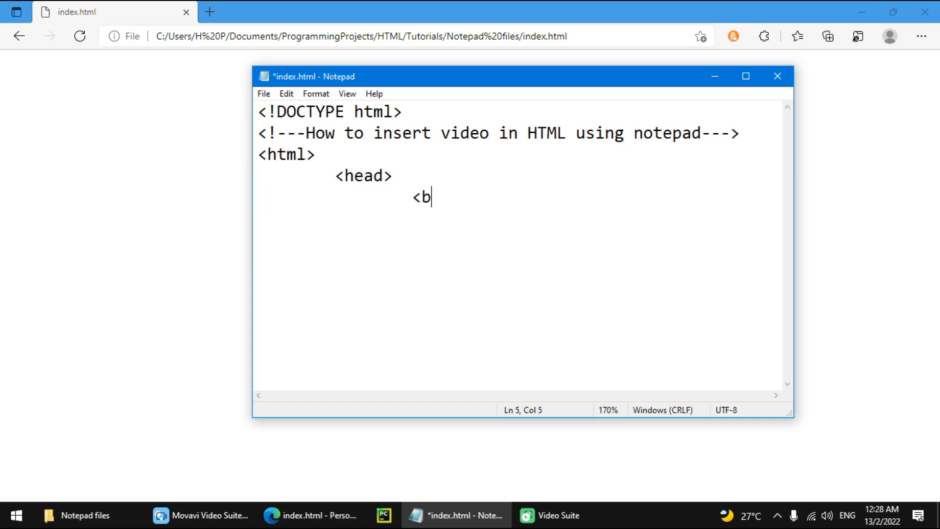
type("ody>")
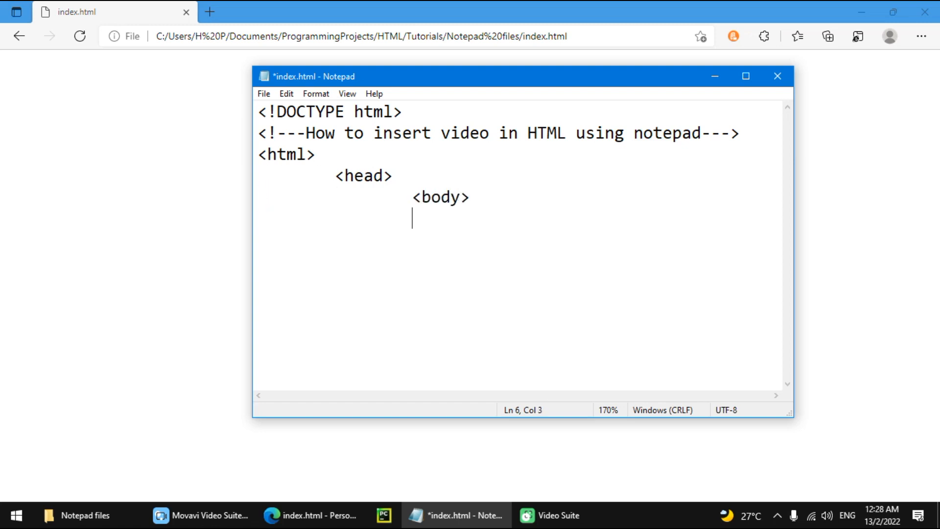
Add the closing body, head and html tags beneath the empty body.
type("<")
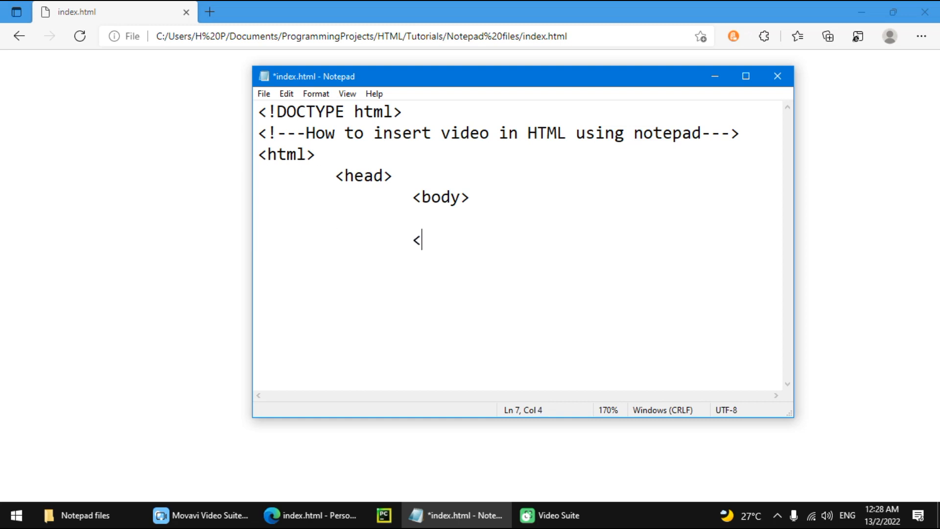
type("/")
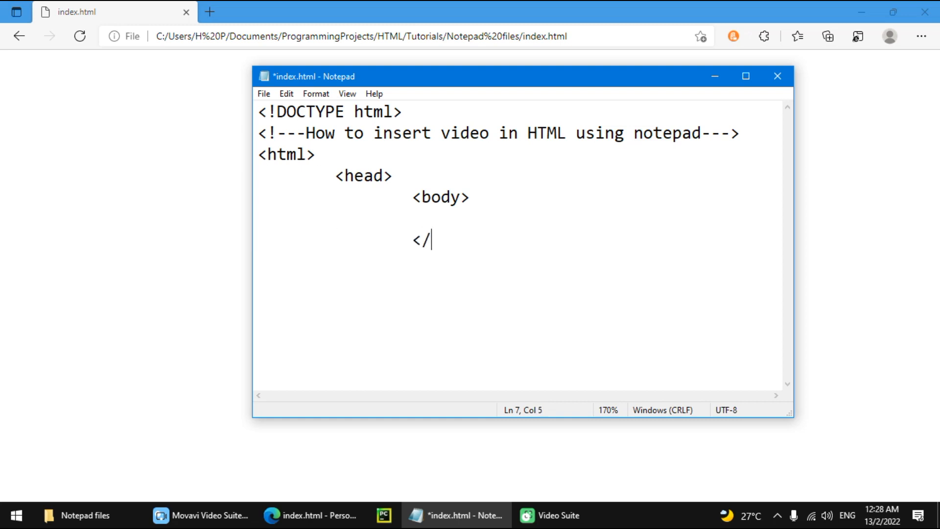
type("body>")
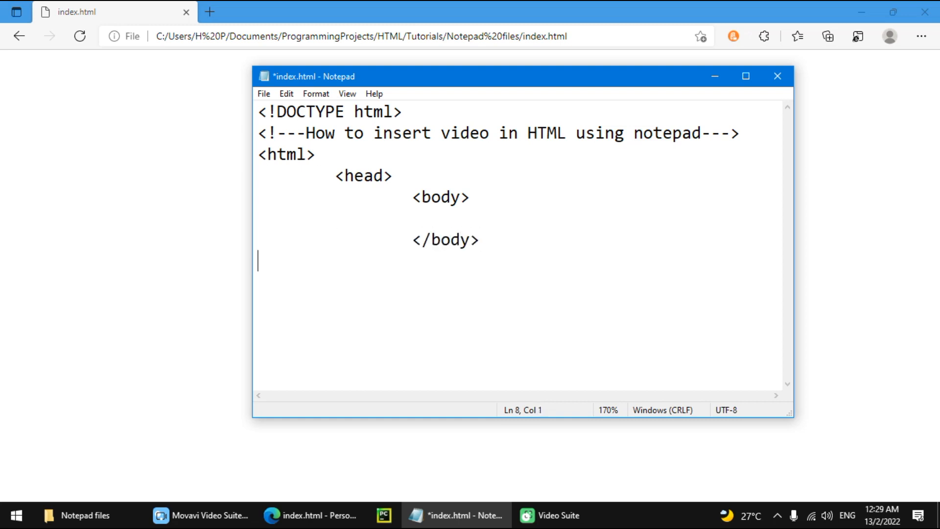
type("</h")
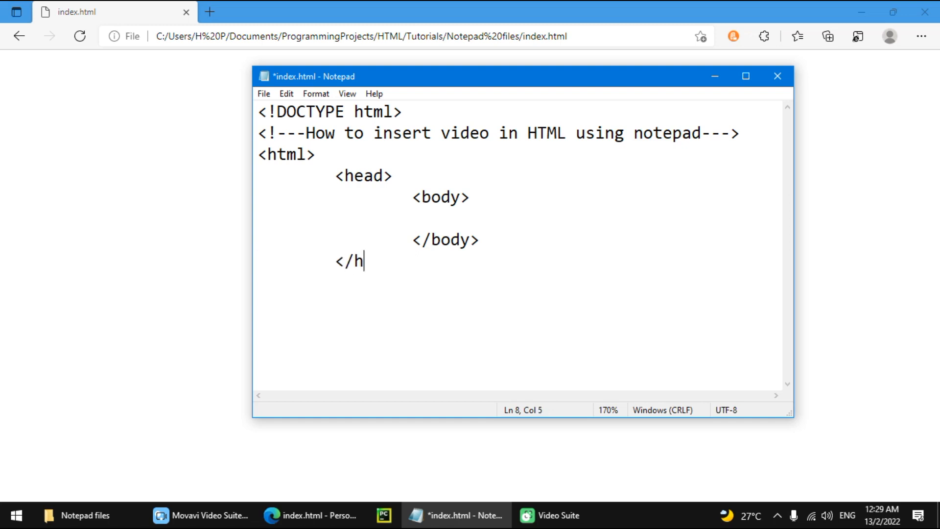
type("ead>")
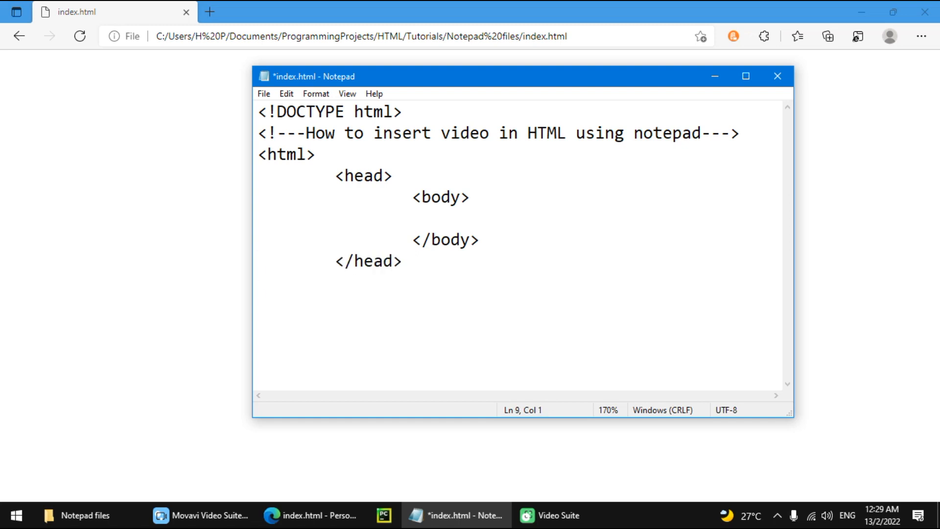
type("</")
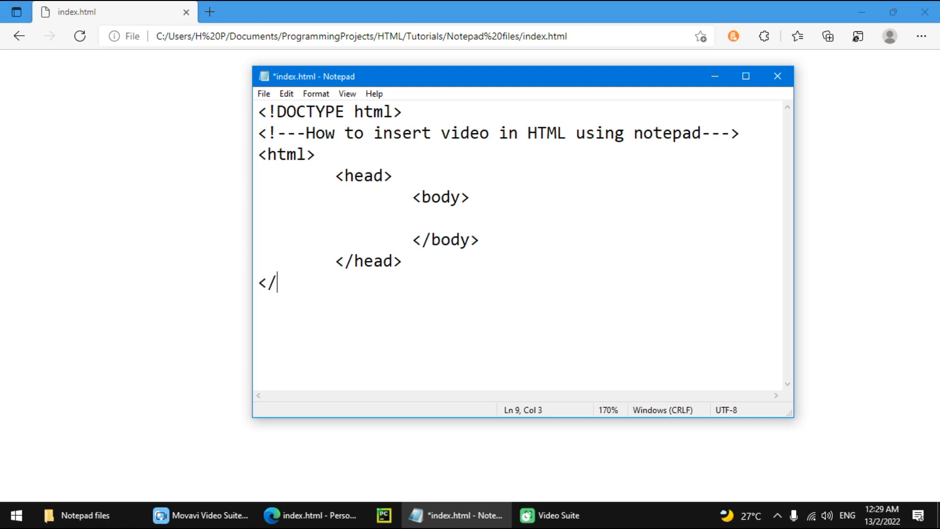
type("html>")
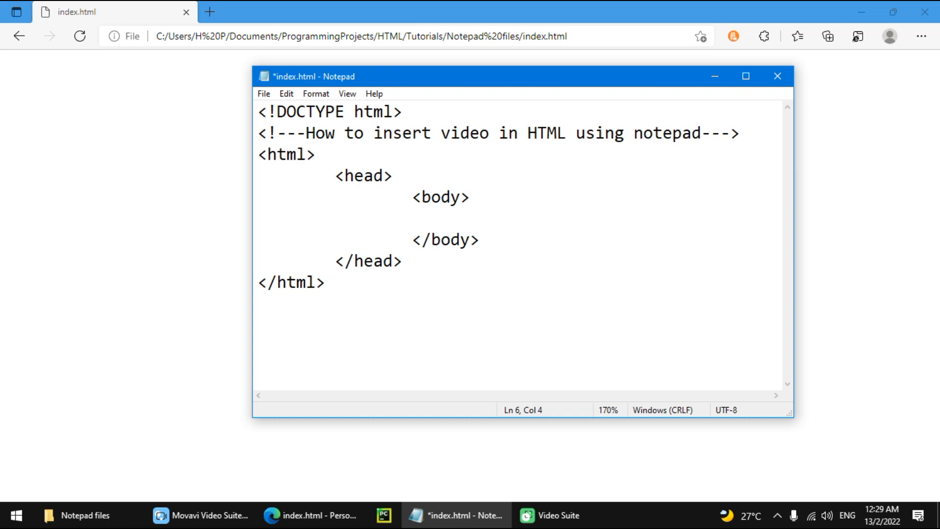
Add an h1 heading reading 'Obatech Video' inside the body.
type("<h1")
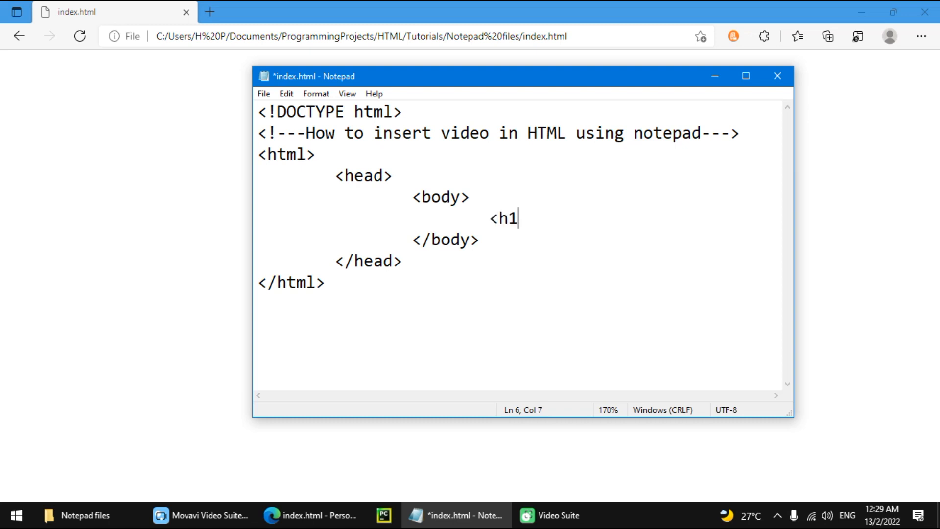
type("></h")
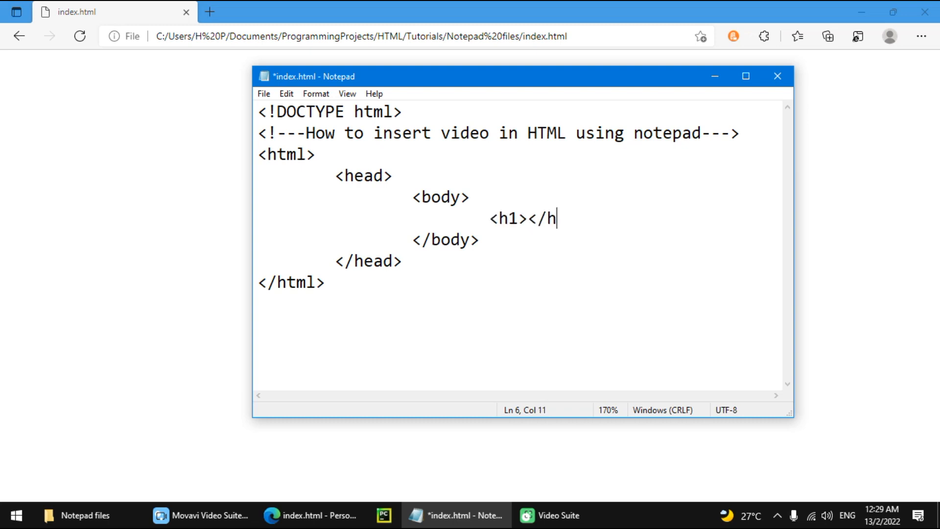
type("1>")
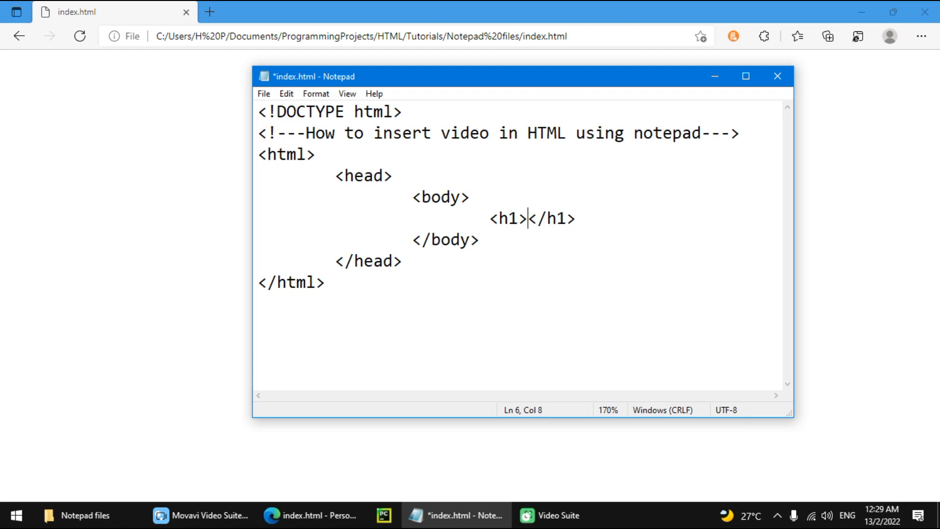
type("Obate")
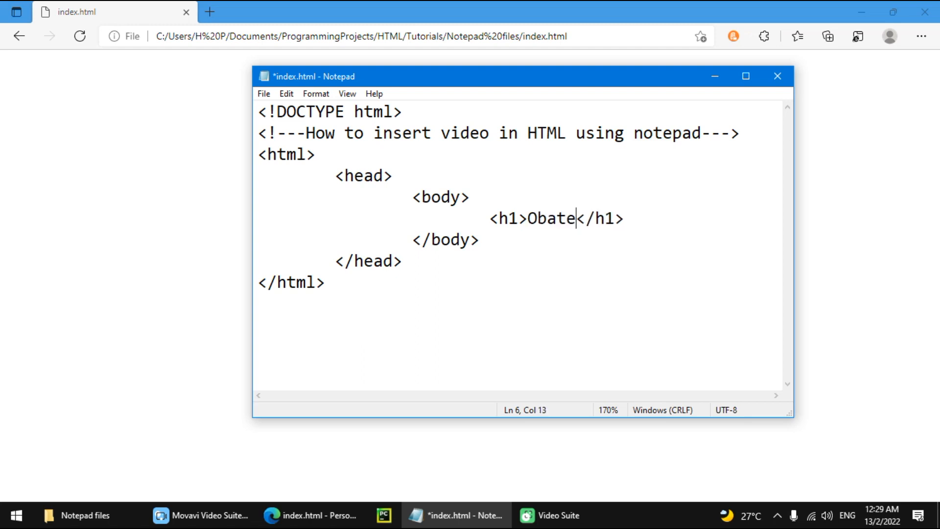
type("ch Vi")
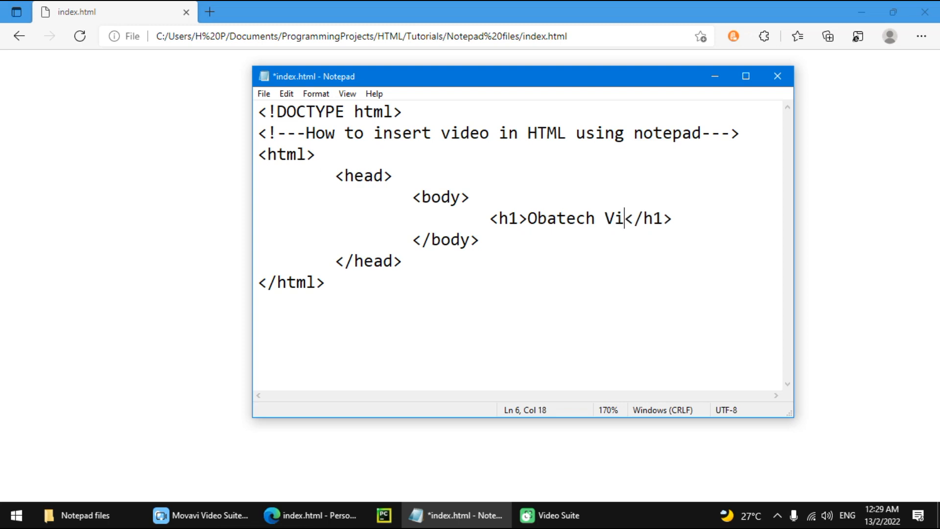
Refresh the Edge preview to see the heading, then return to the code after the h1 line.
left_click(79, 36)
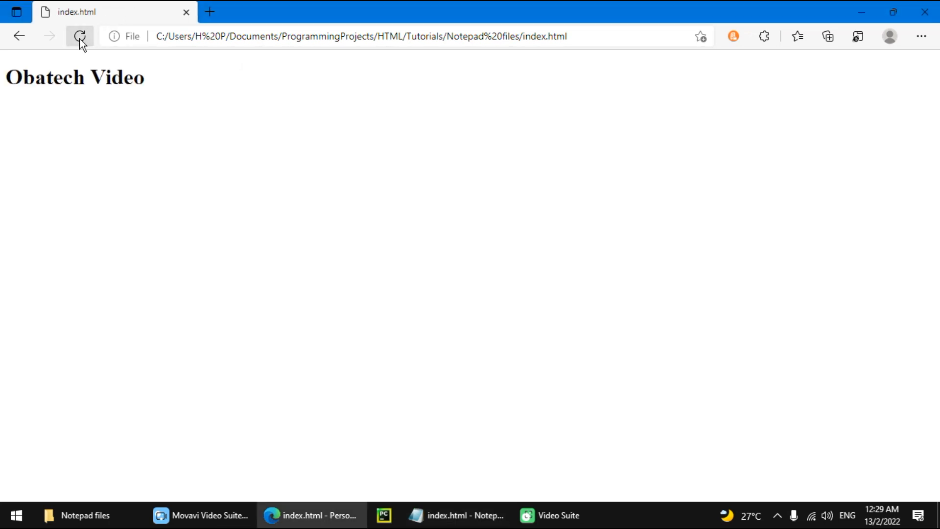
left_click(454, 515)
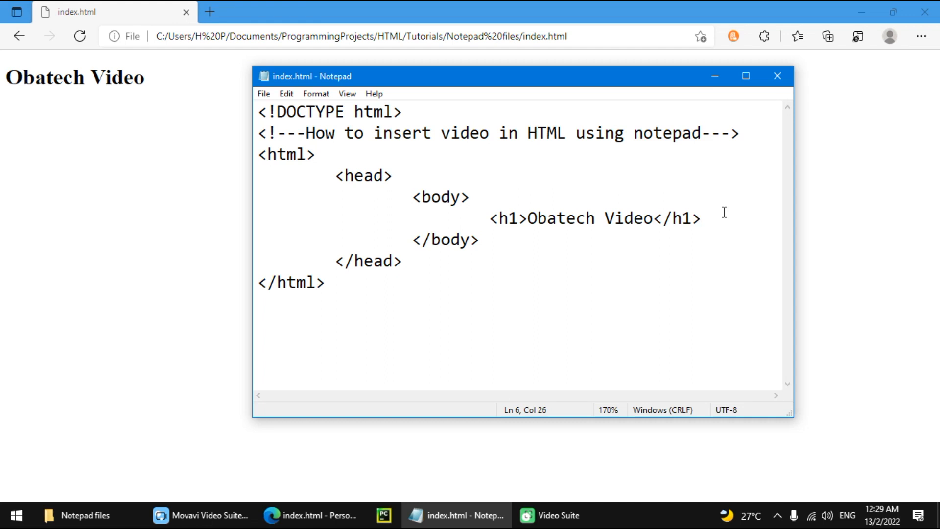
key("Enter")
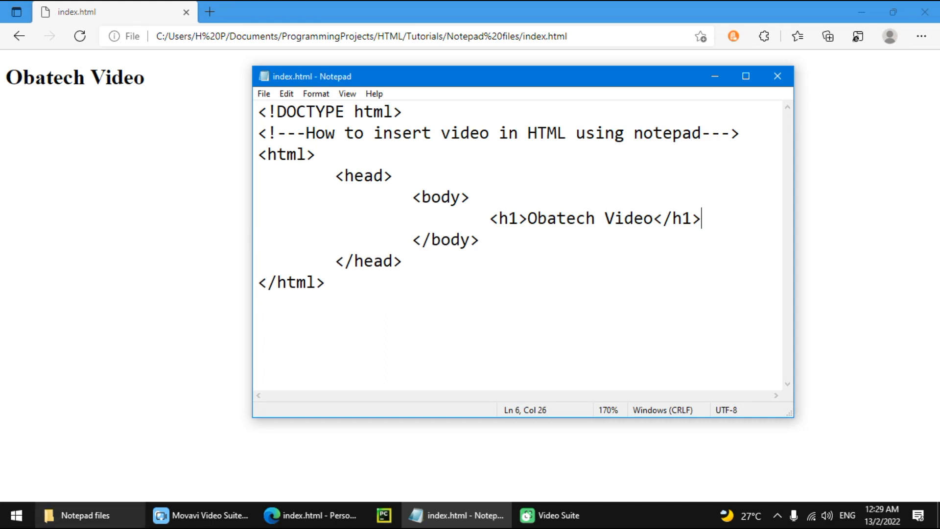
Place the video from Documents into the Notepad files folder and rename it vid.mp4.
left_click(84, 515)
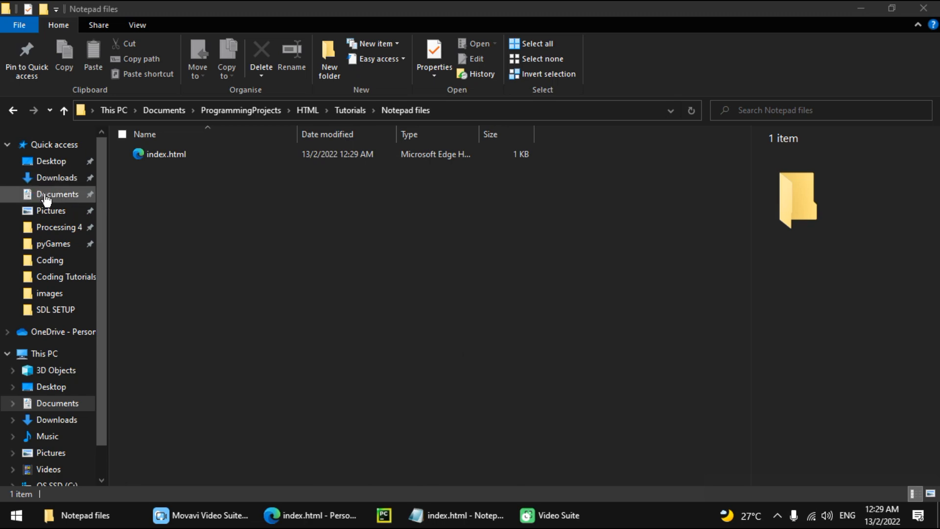
left_click(58, 194)
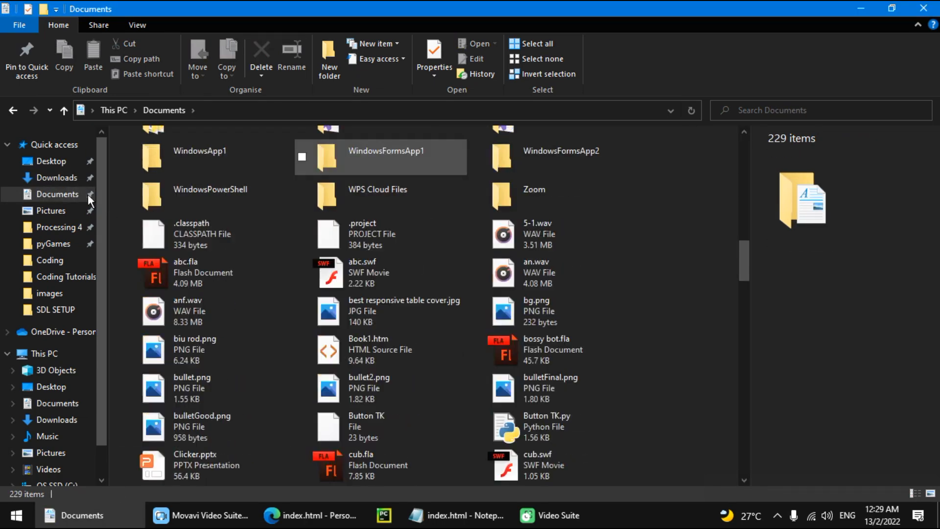
left_click(58, 177)
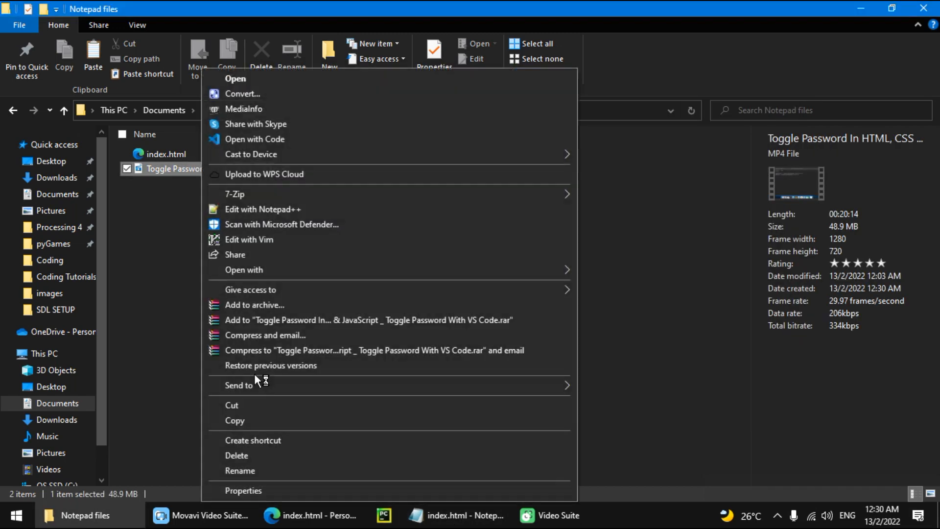
left_click(239, 471)
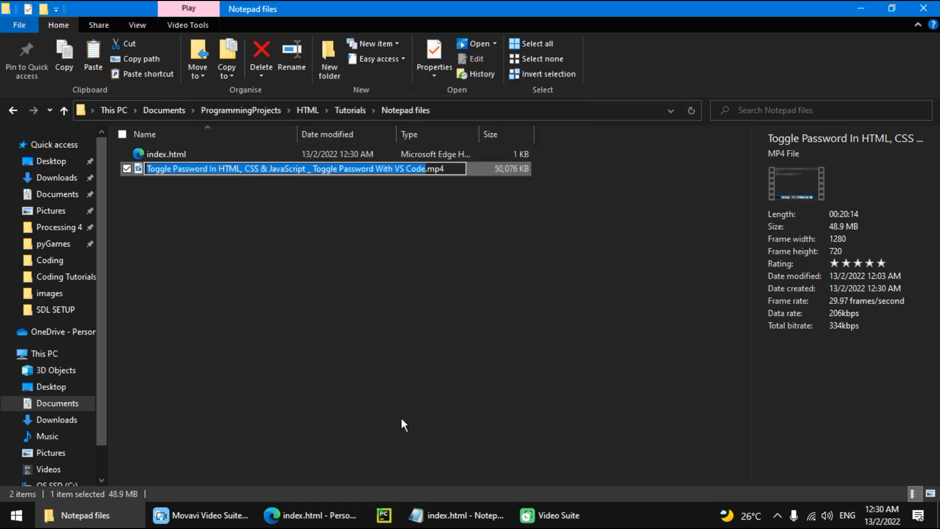
type("vid.mp4")
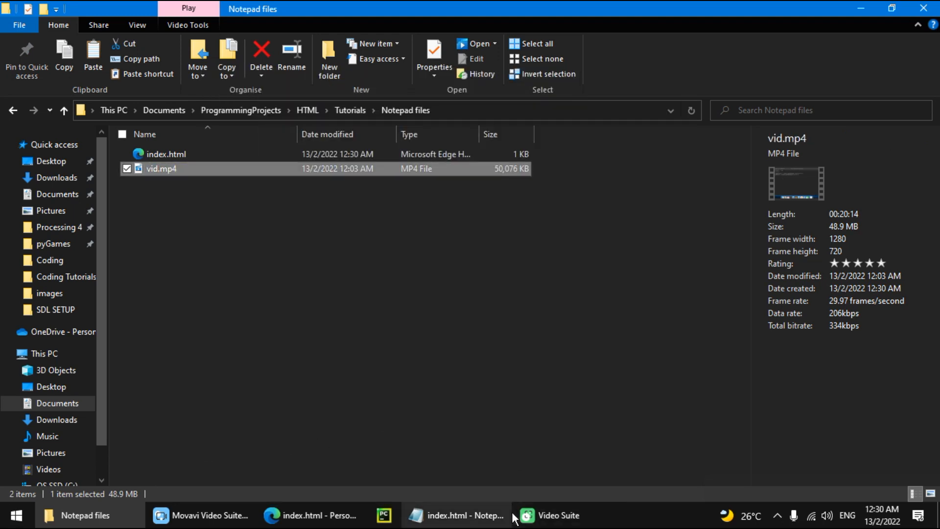
Add an empty <video></video> element on a new line below the heading and save.
left_click(460, 516)
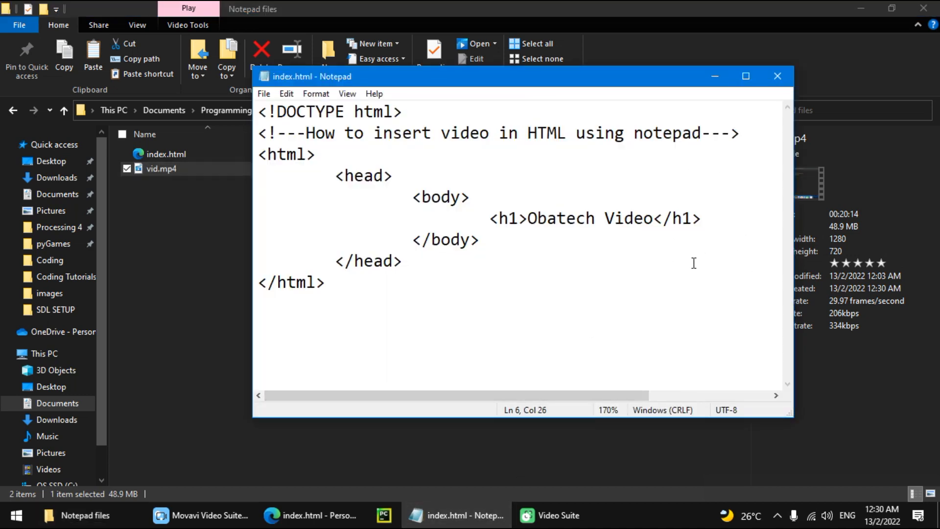
key("Enter")
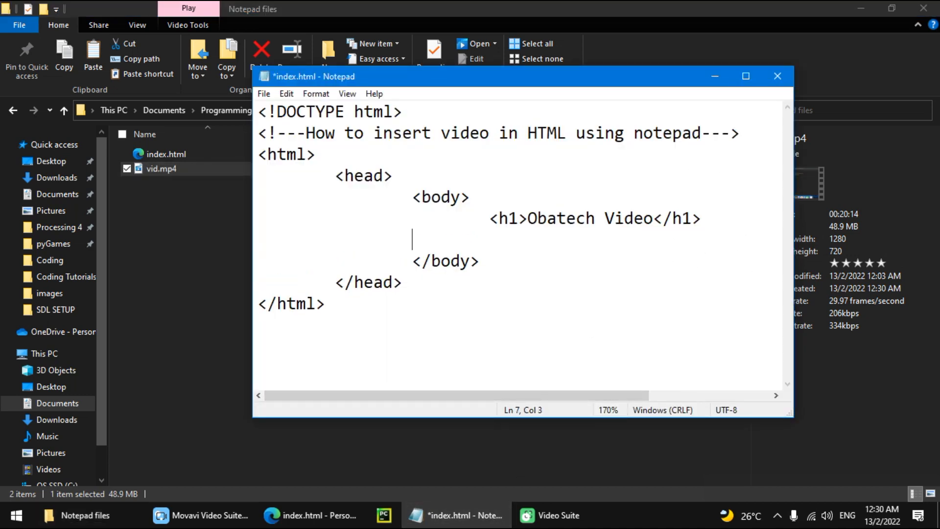
type("<videl")
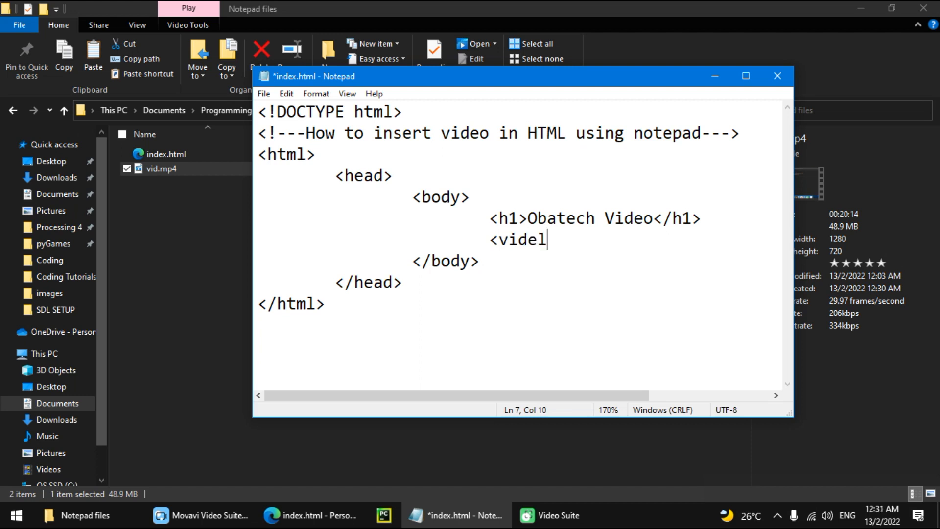
type("o>")
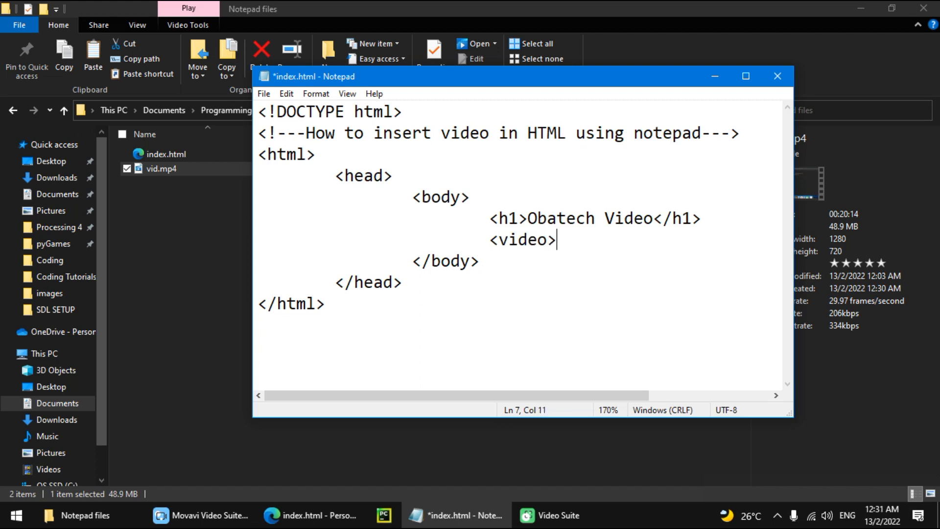
type("</vi")
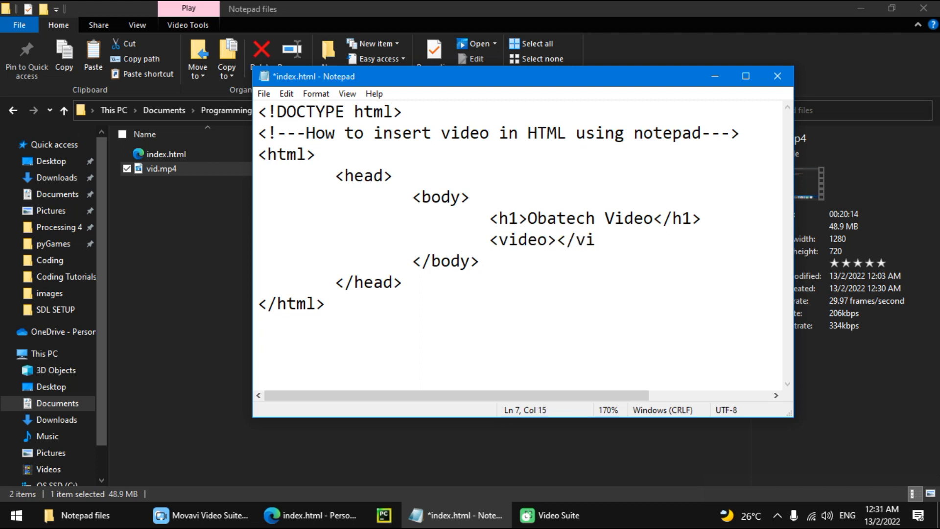
type("deo>")
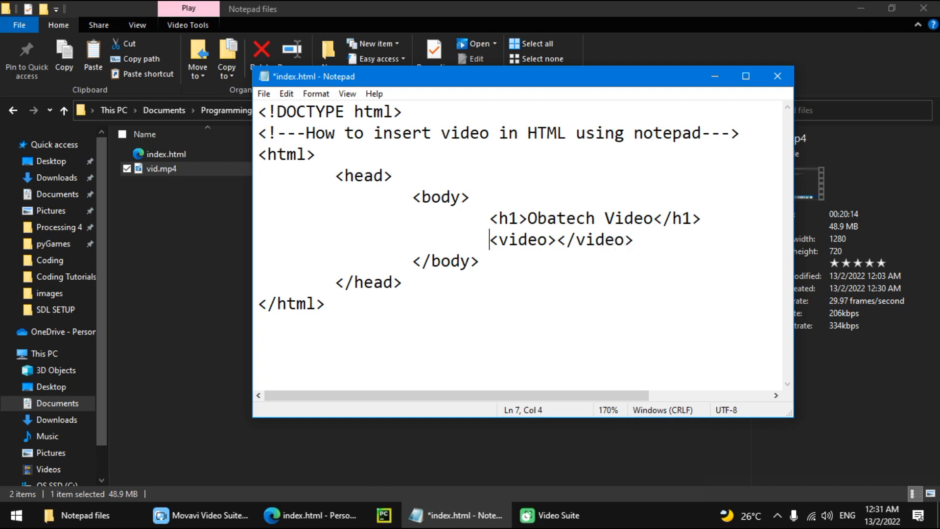
key("ctrl+s")
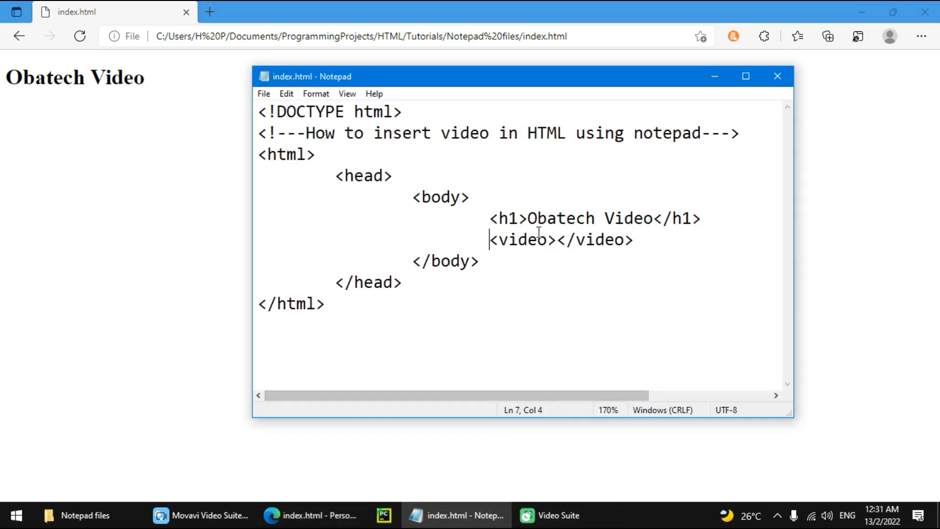
Give the video tag src="vid.mp4" so the preview shows the video.
type("\" \"")
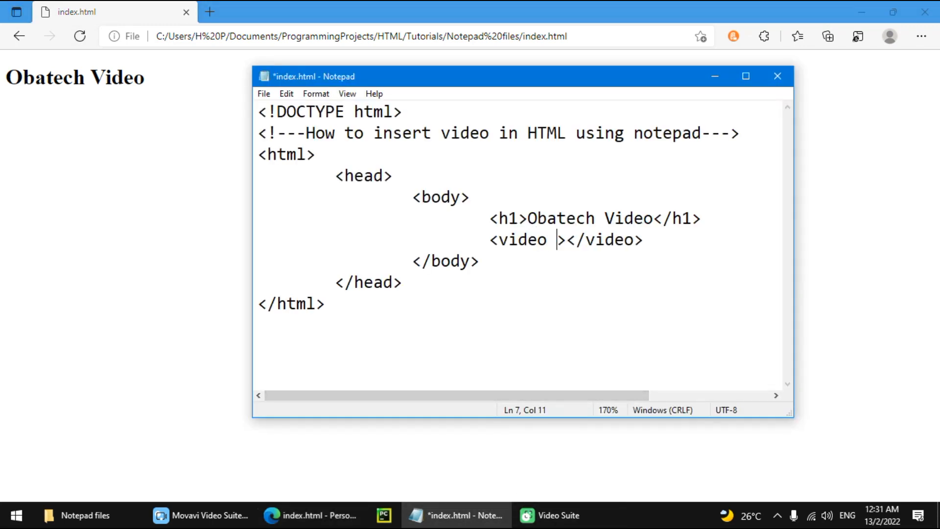
type("src=\"\"")
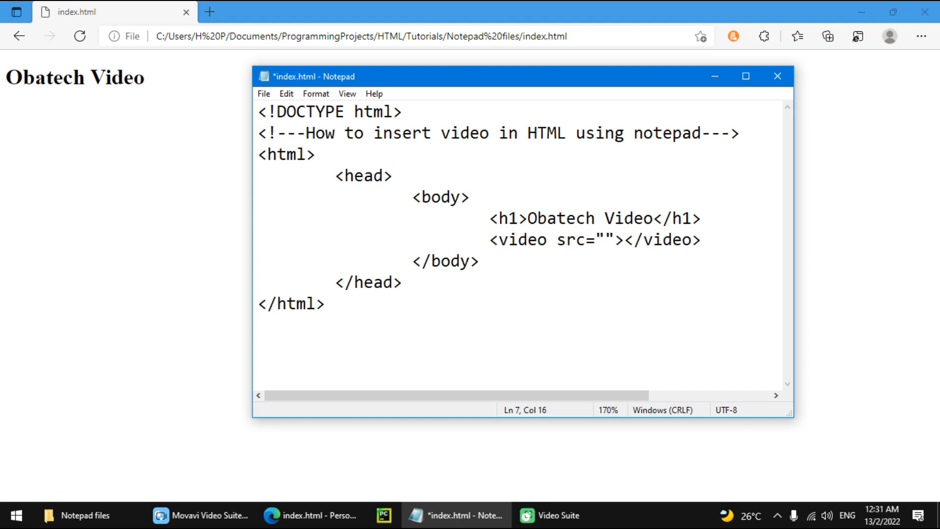
type("vid.mp4")
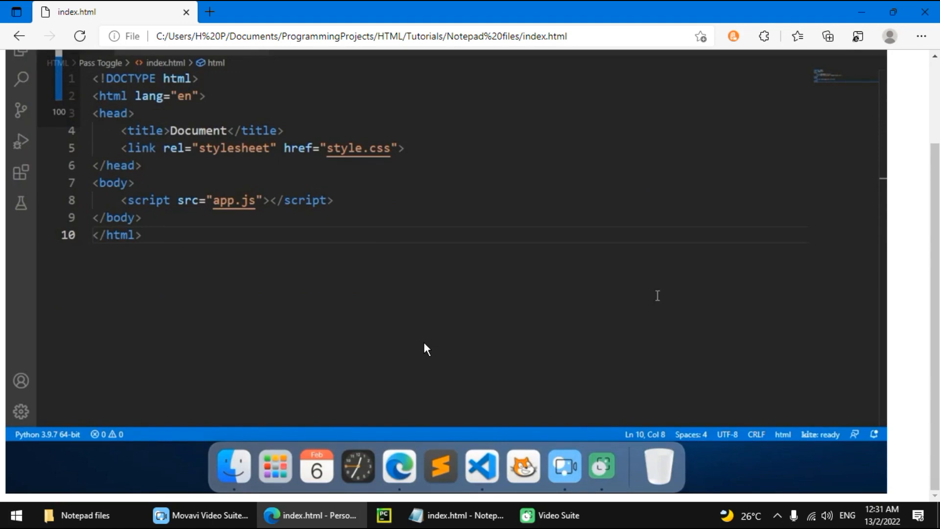
Add the controls attribute after src, restore the closing </video>, and save.
left_click(456, 515)
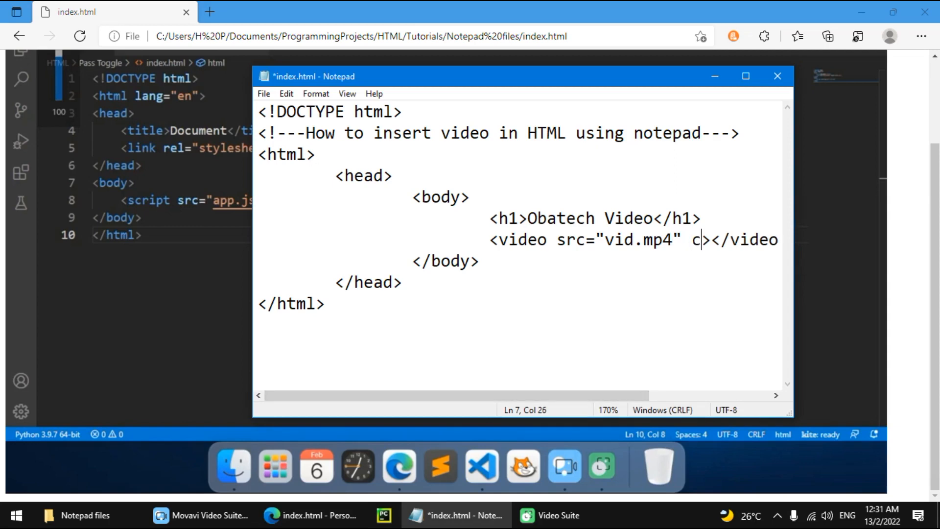
type("ontrols")
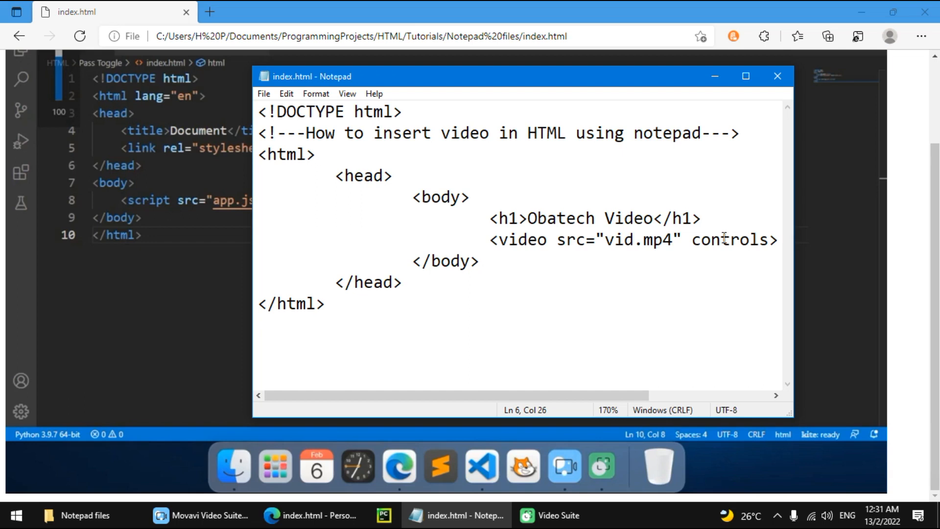
left_click(731, 239)
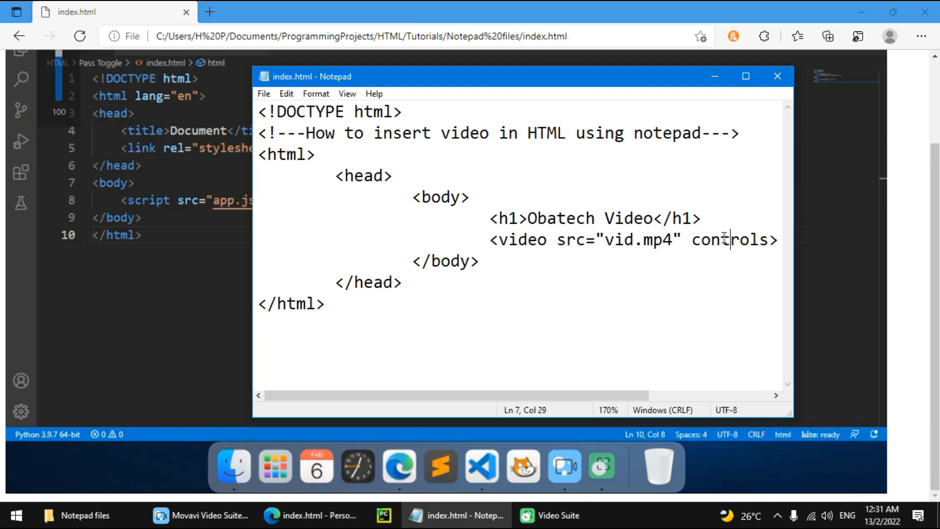
type("=")
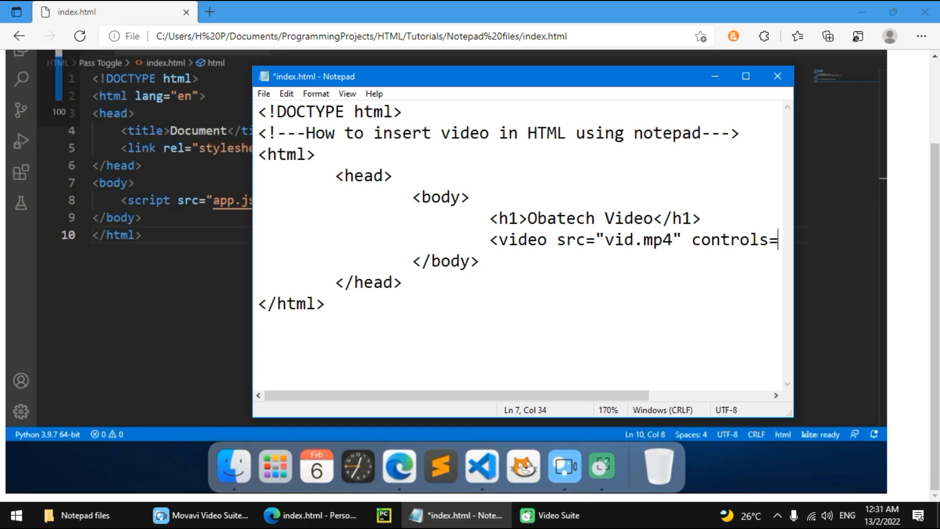
type("></video>")
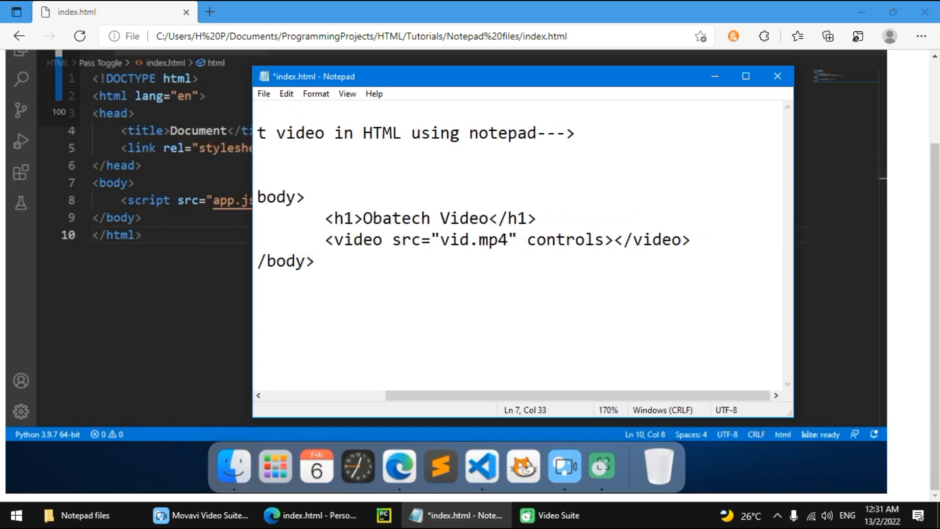
key("ctrl+s")
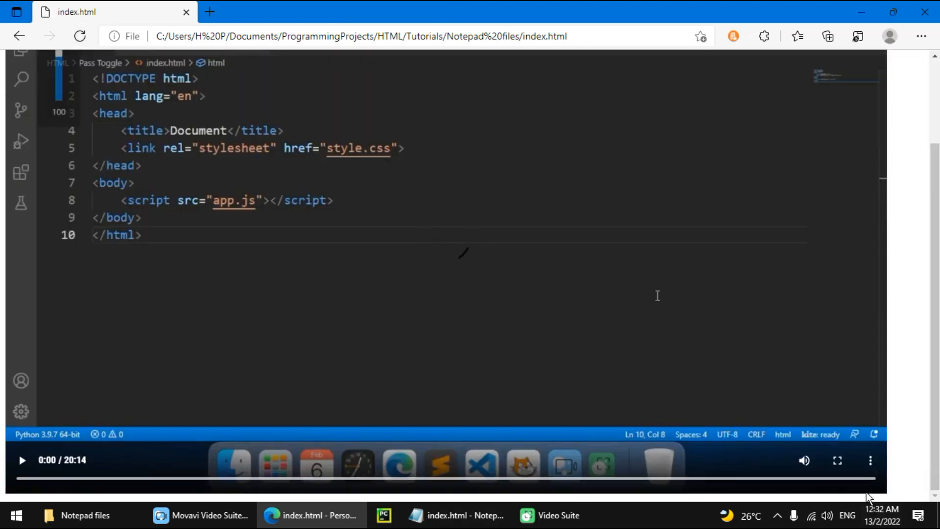
mouse_move(686, 389)
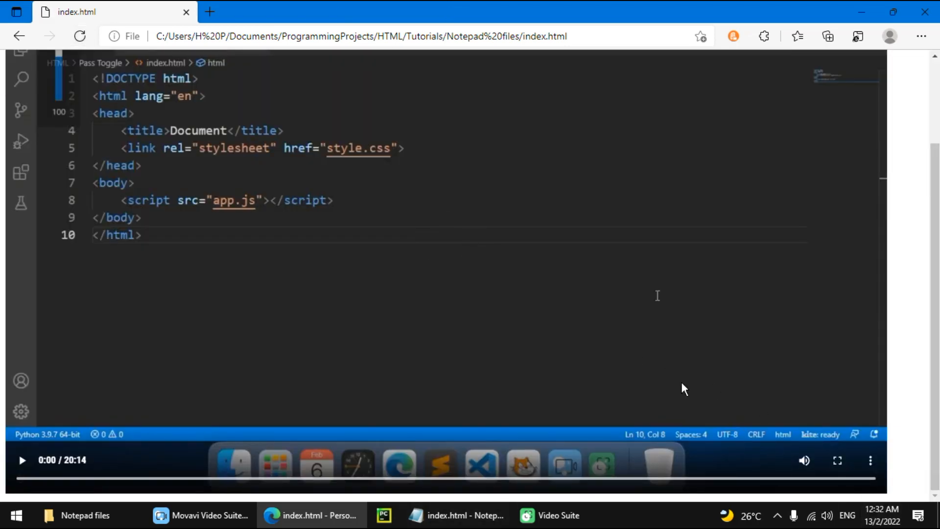
Mute the embedded video, play it briefly and pause it at one second.
left_click(805, 461)
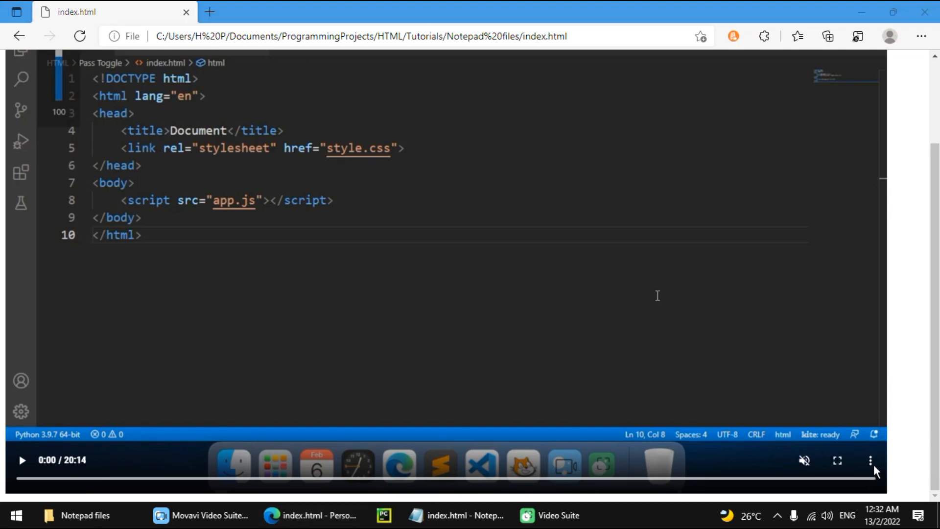
left_click(870, 460)
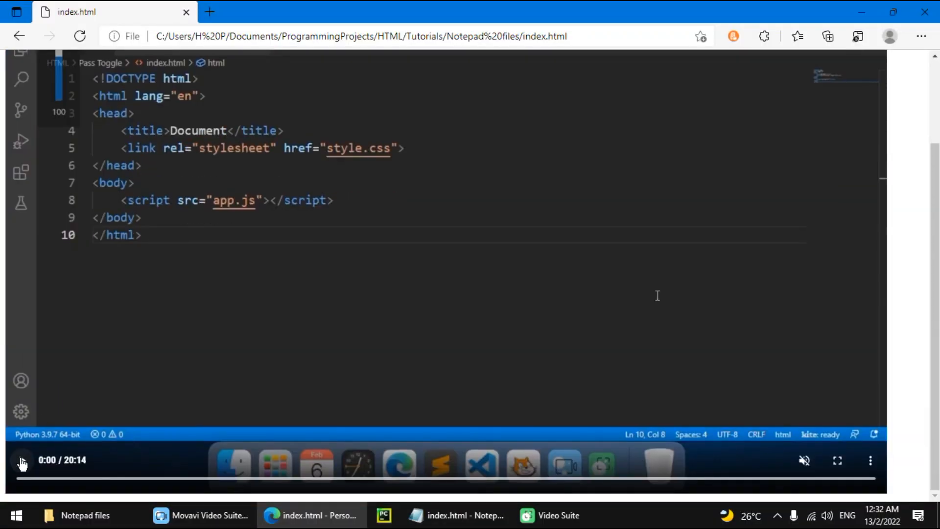
left_click(21, 460)
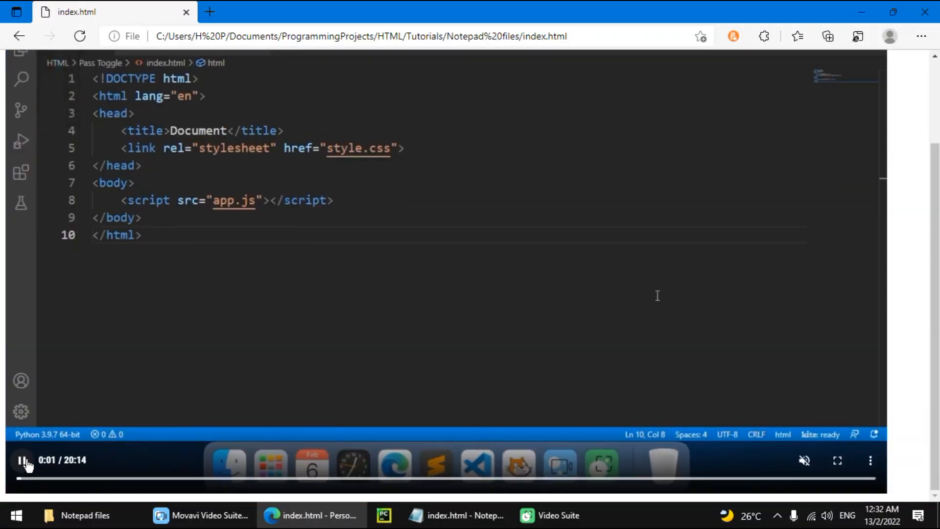
left_click(23, 460)
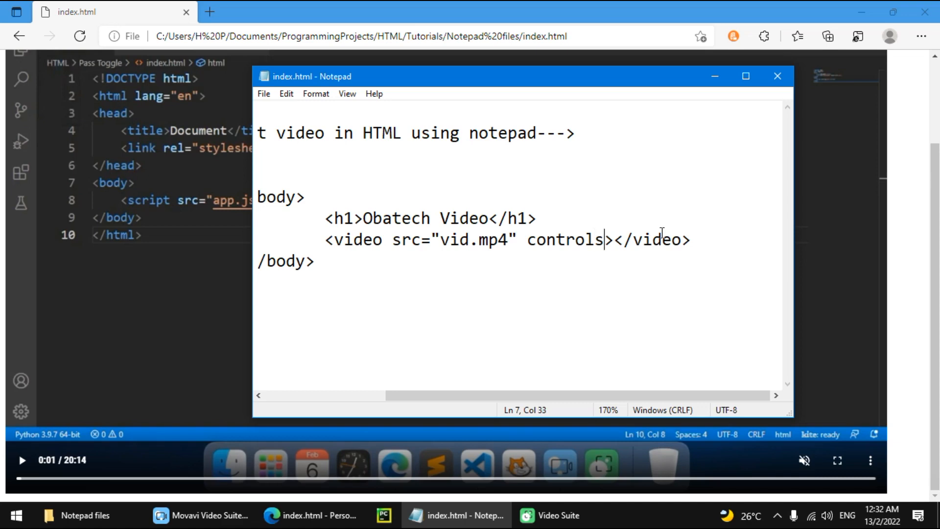
Add width="400" to the video tag so the player shrinks in the preview.
type("wid")
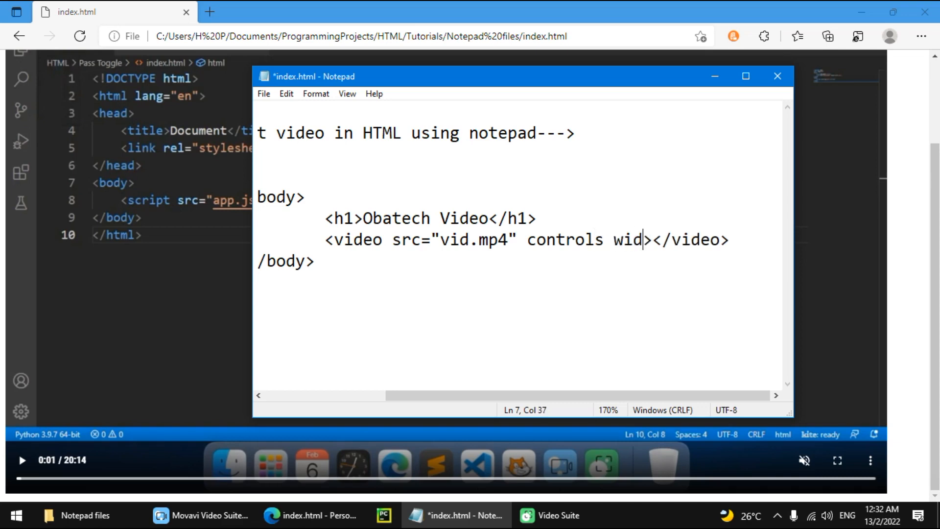
type("th")
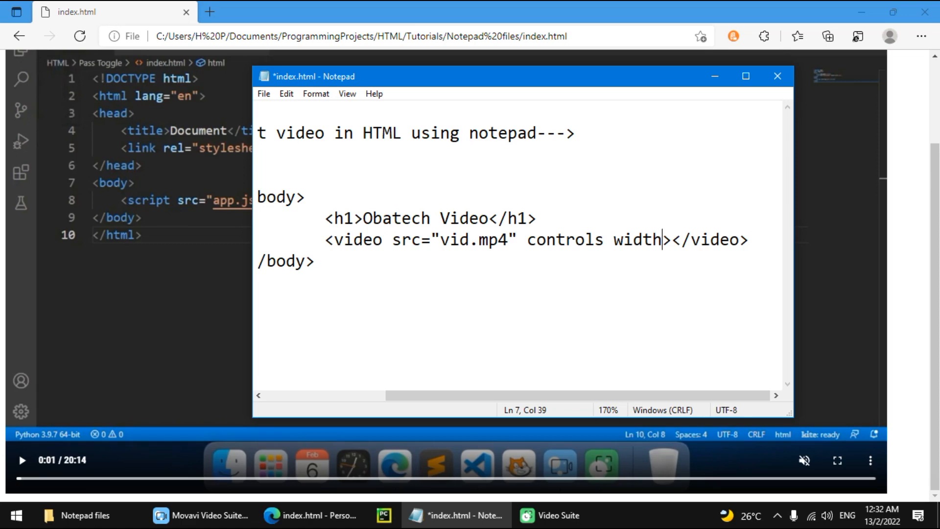
type("=\"\"")
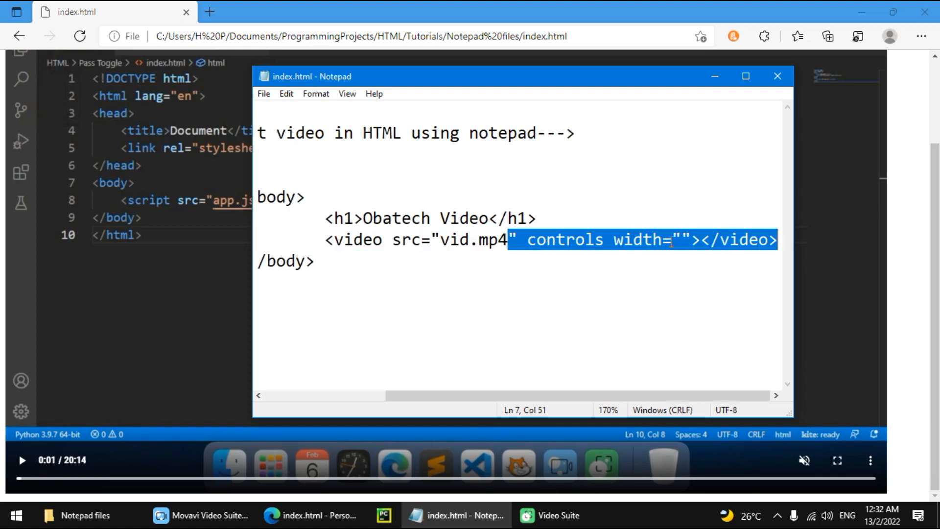
left_click(677, 239)
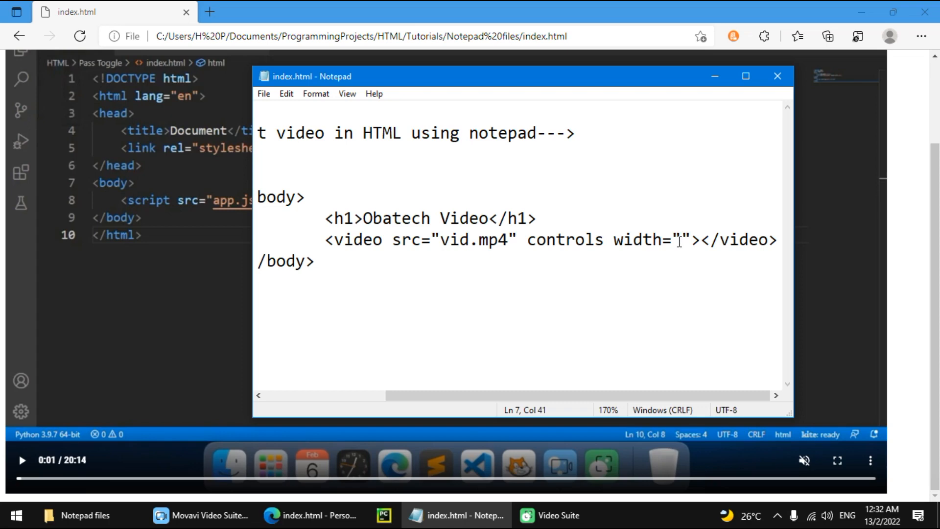
type("400")
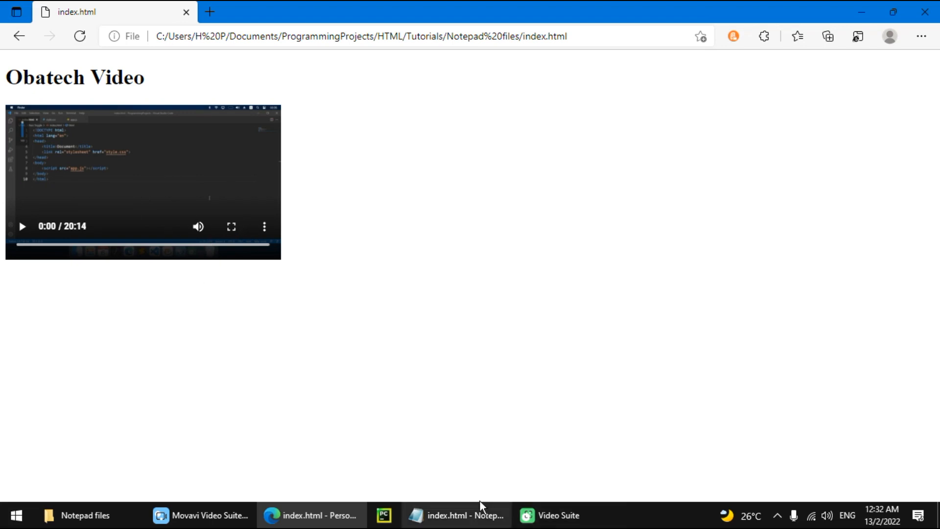
Add a height attribute beside width="400", starting at 100 and enlarging its digits.
left_click(455, 515)
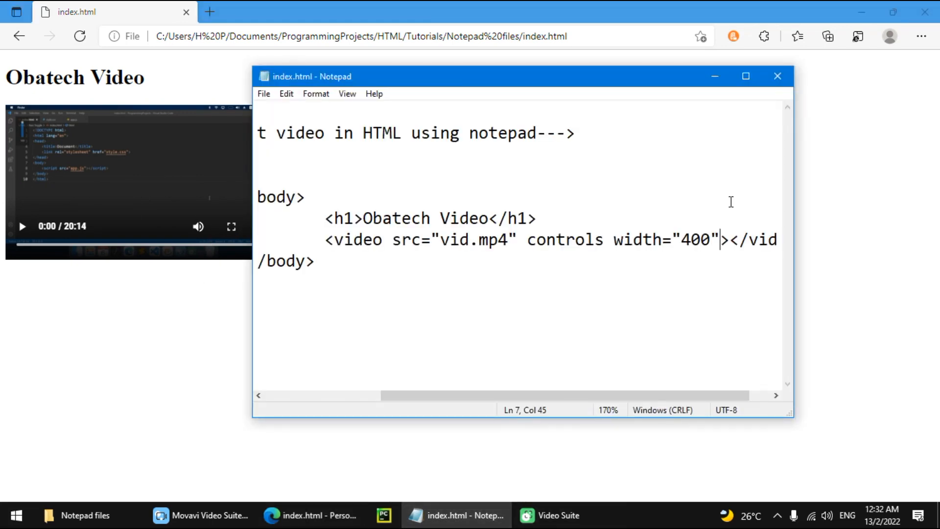
type("height=")
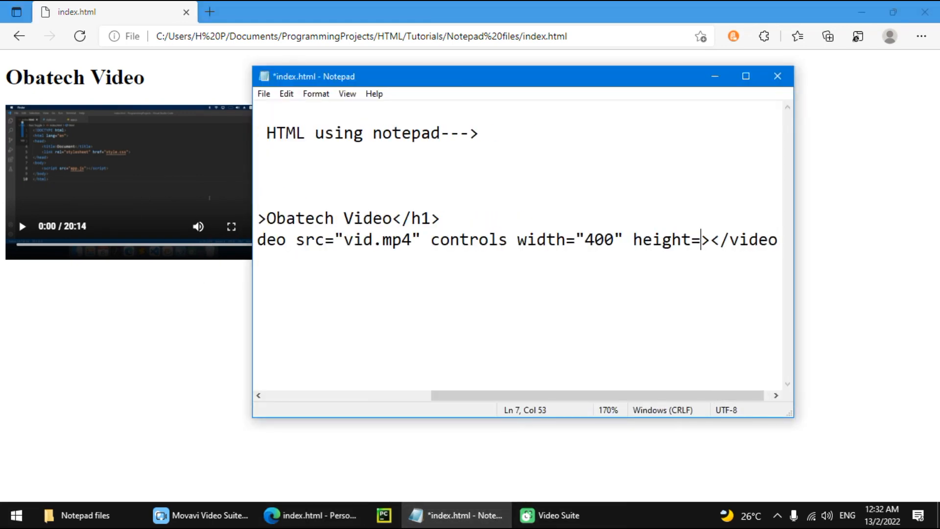
type("\"")
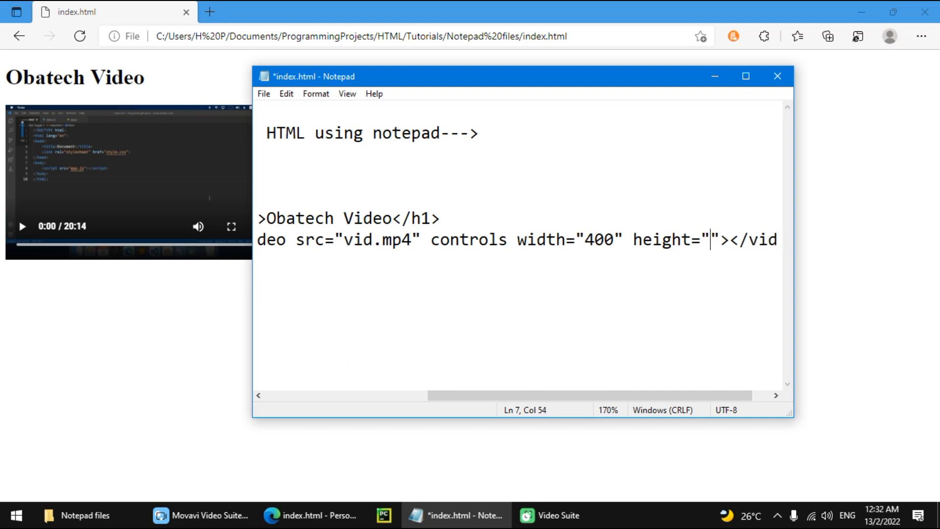
type("100")
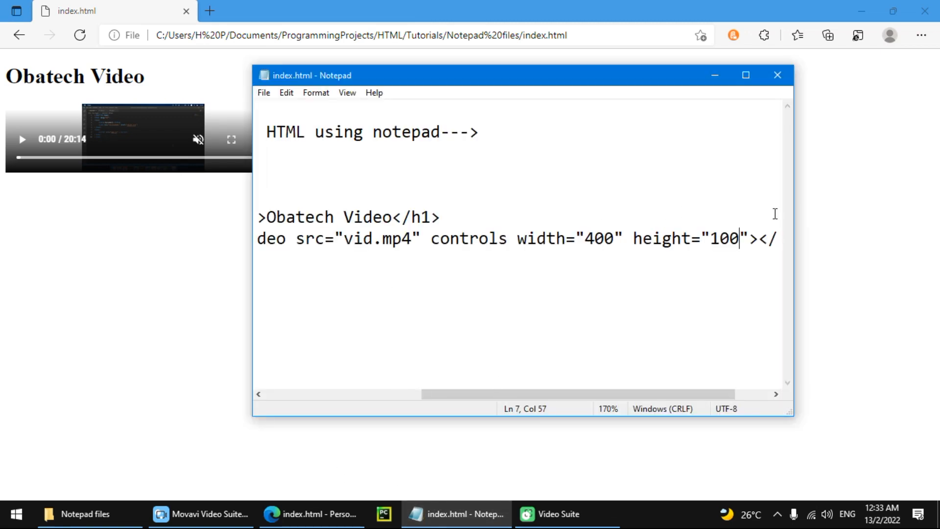
key("Backspace")
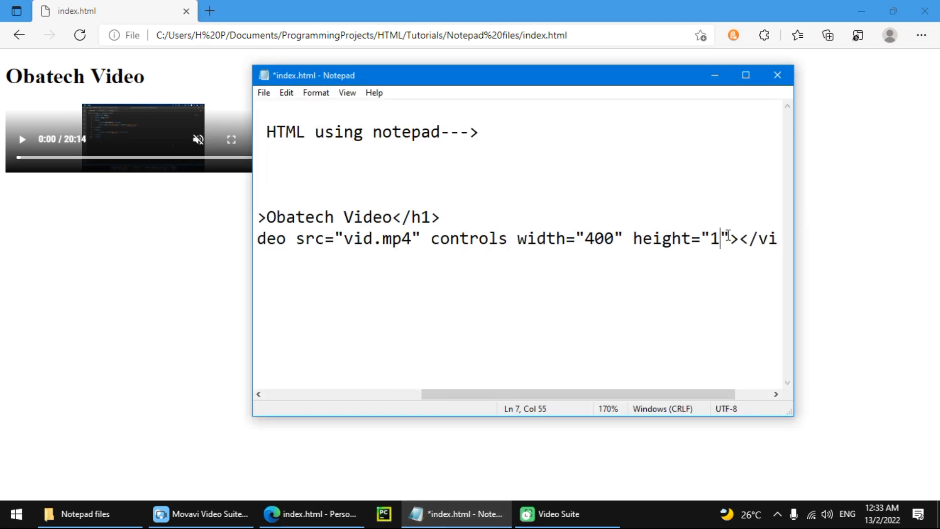
type("00")
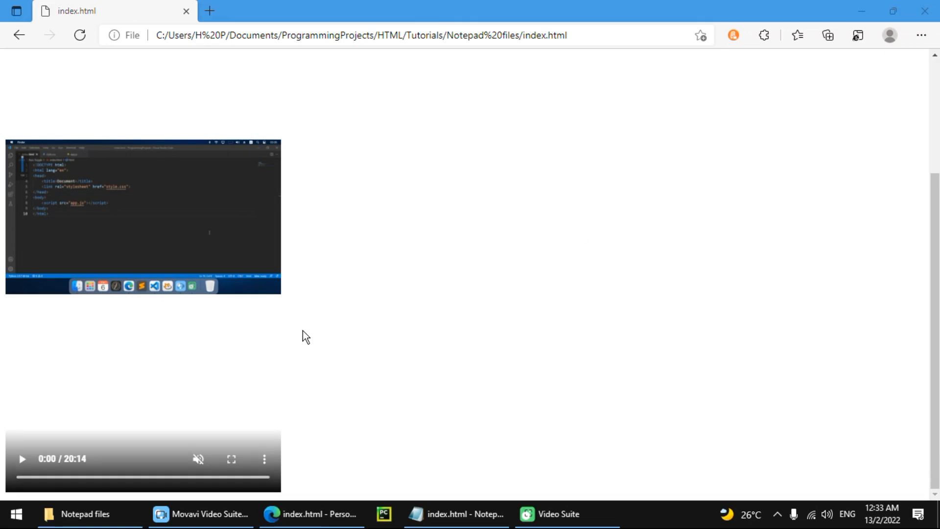
Play the resized video in the Edge preview, then return to the code.
left_click(22, 459)
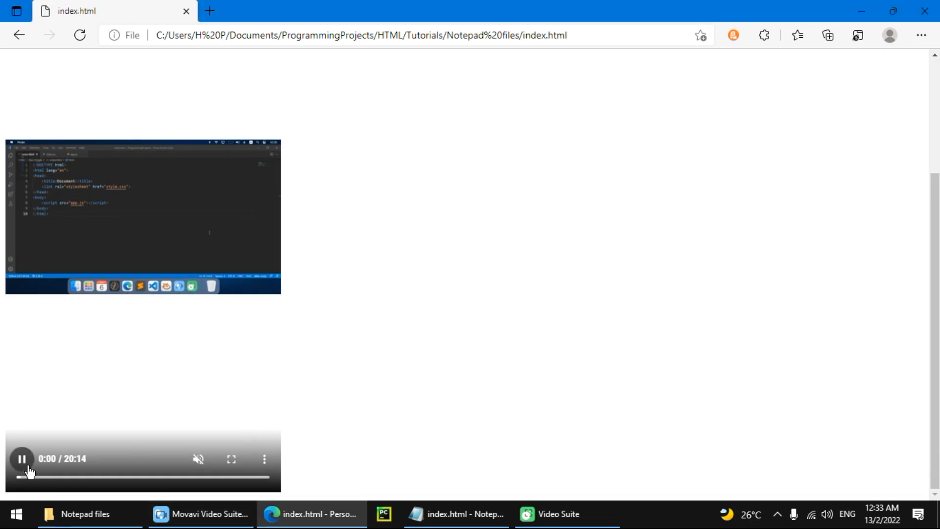
left_click(456, 515)
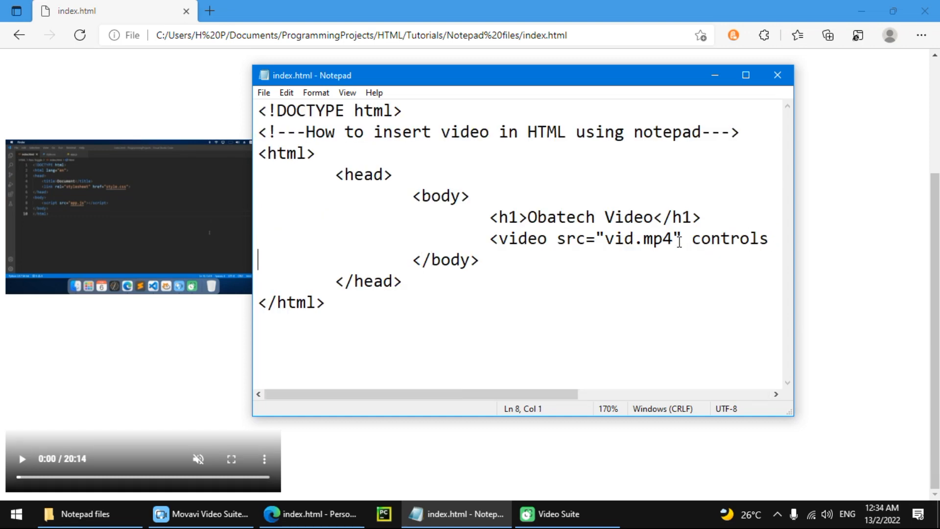
Give the video width 400 and a new height, save, and refresh the Edge preview.
type("width=\"400\" height=\"800\"")
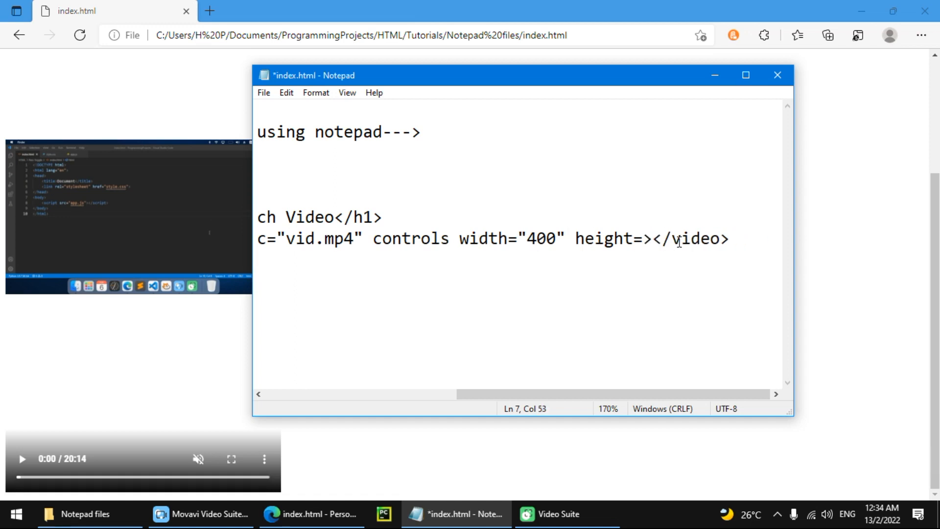
type("\"500")
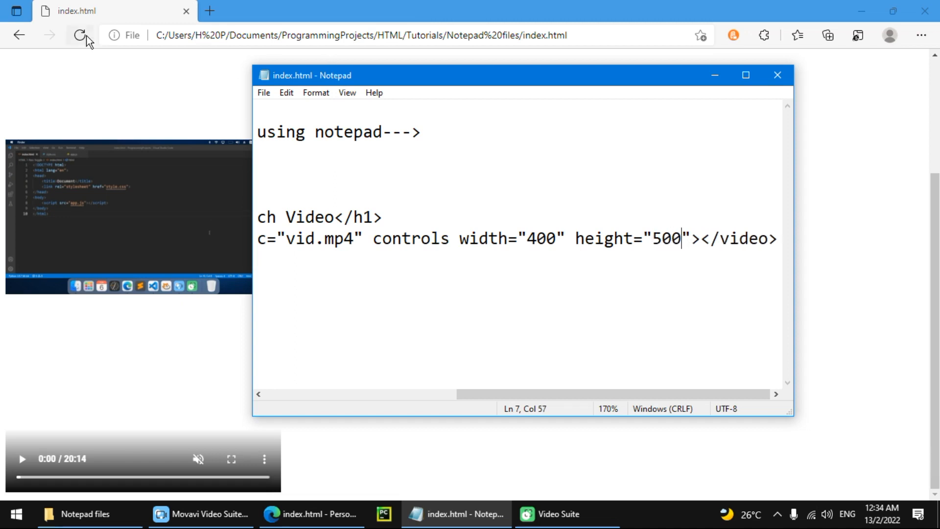
left_click(79, 35)
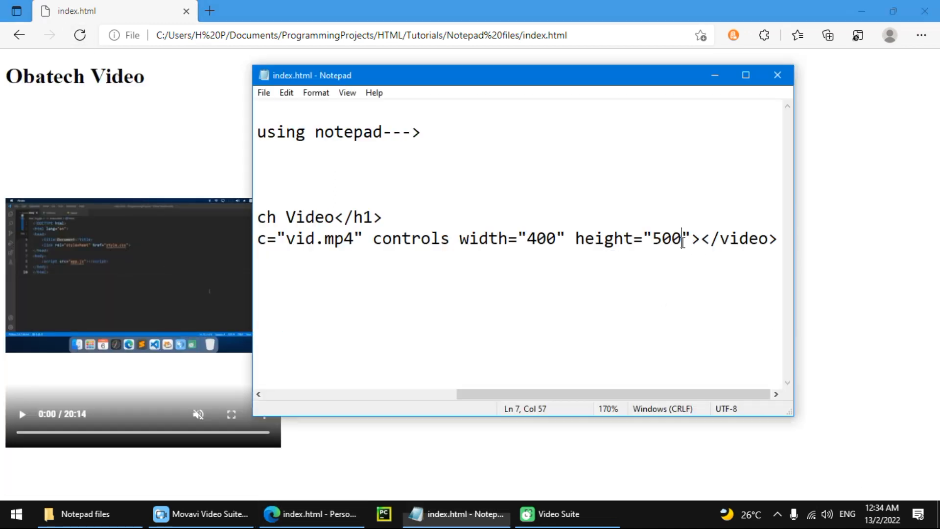
Change the video height to 300 and reload the preview with the shorter player.
type("300")
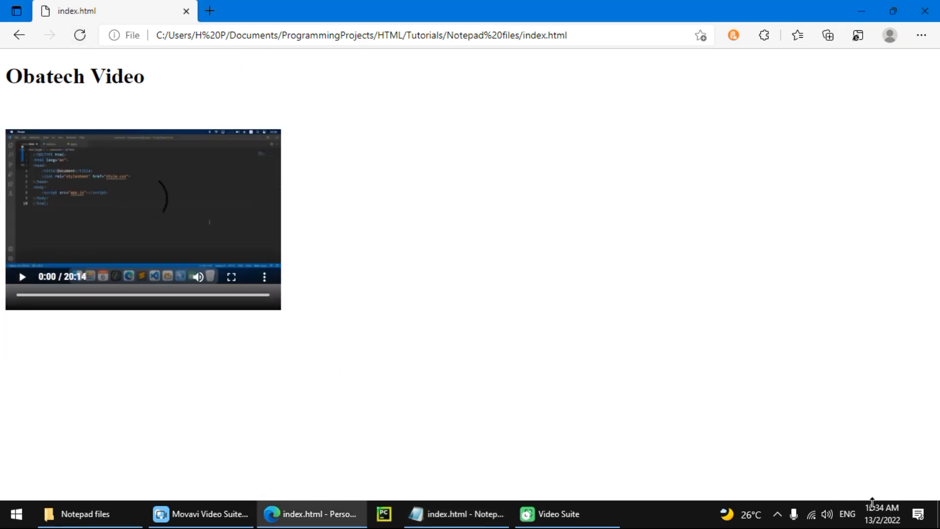
left_click(455, 514)
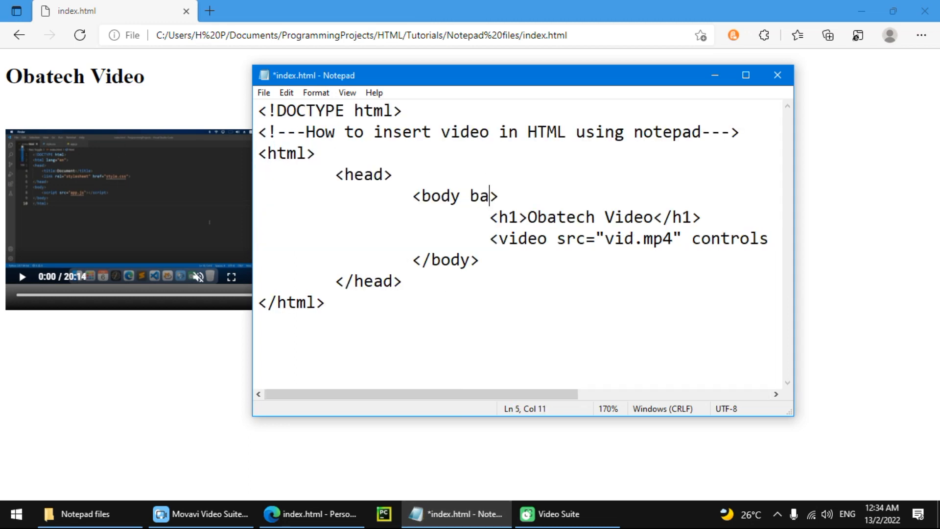
Add a style attribute with a background rule to the <body> tag and save.
type("ckgroun")
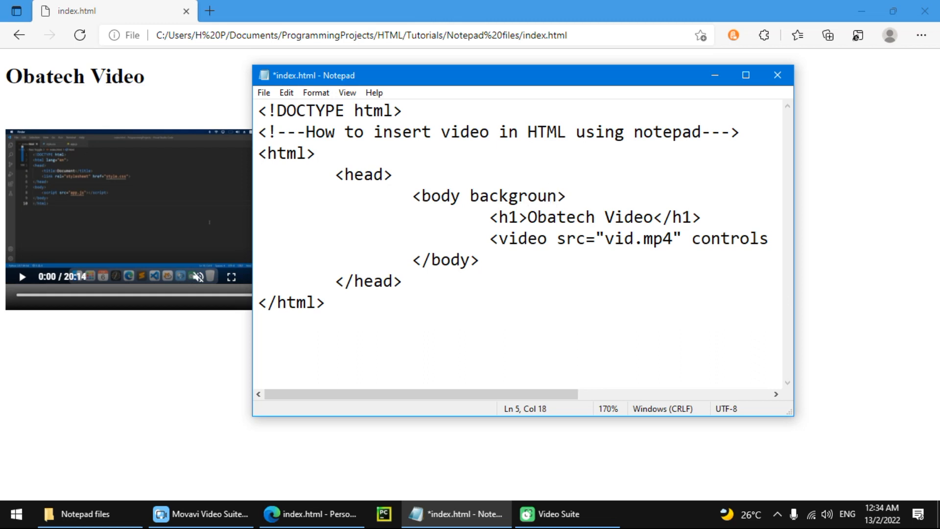
type("d: ;")
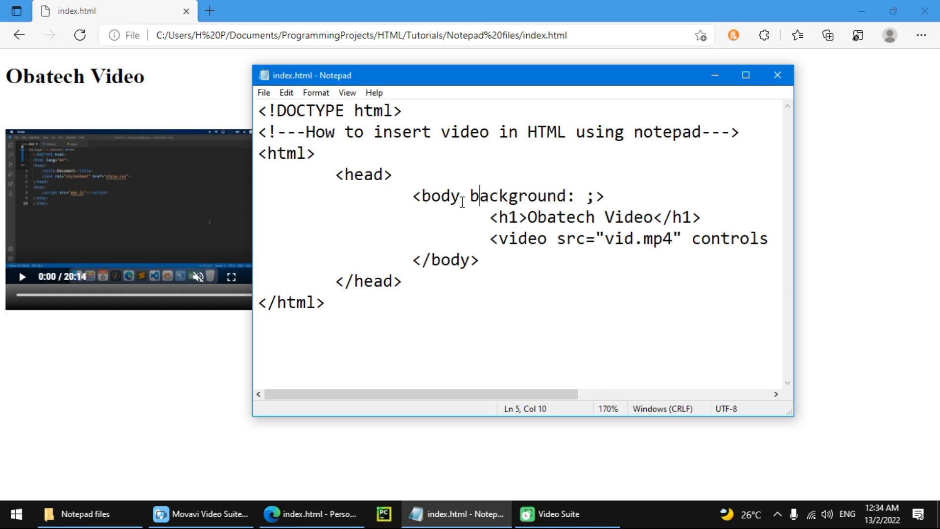
type("style")
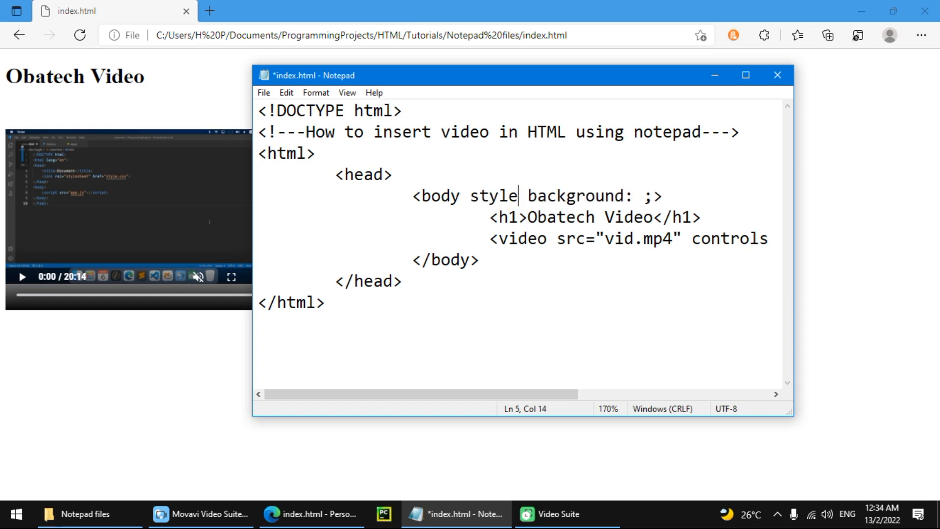
type("=\"")
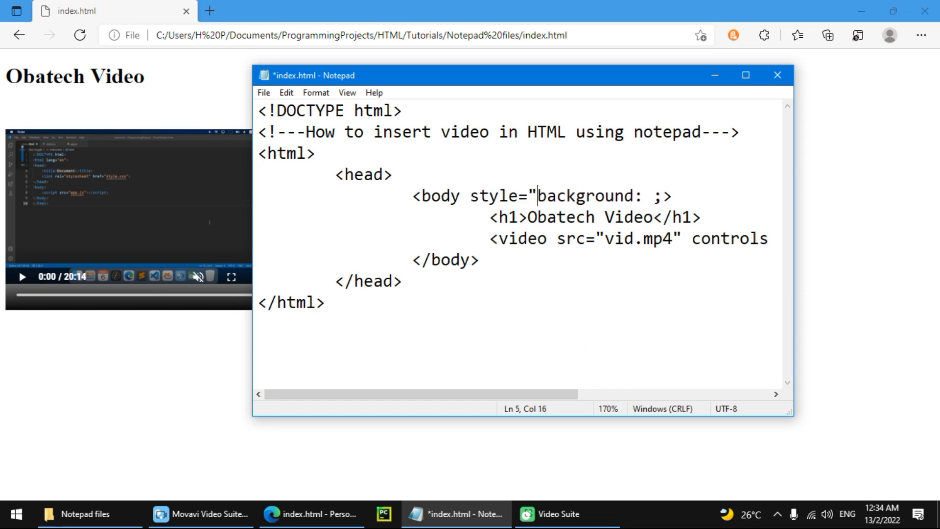
type("\"")
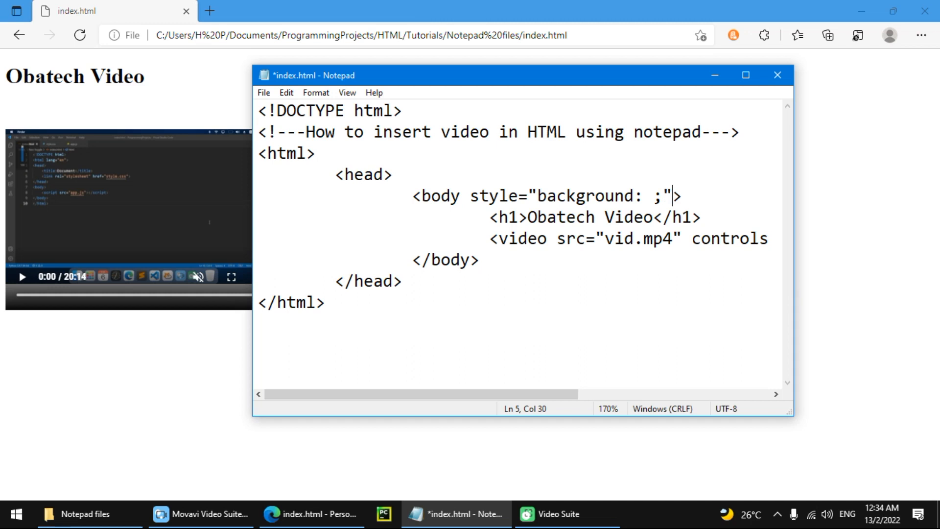
key("ctrl+s")
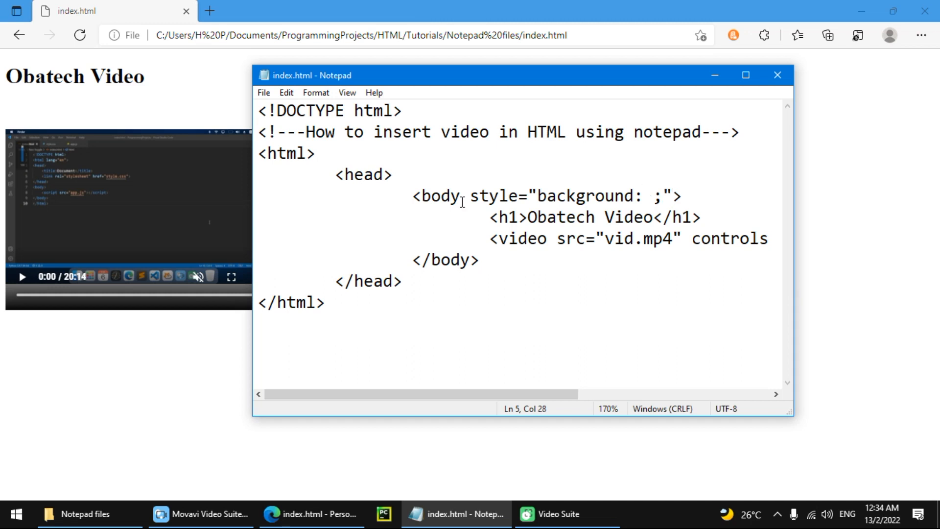
Fill the background with a linear-gradient listing lightorange and lightgreen colours.
type("li")
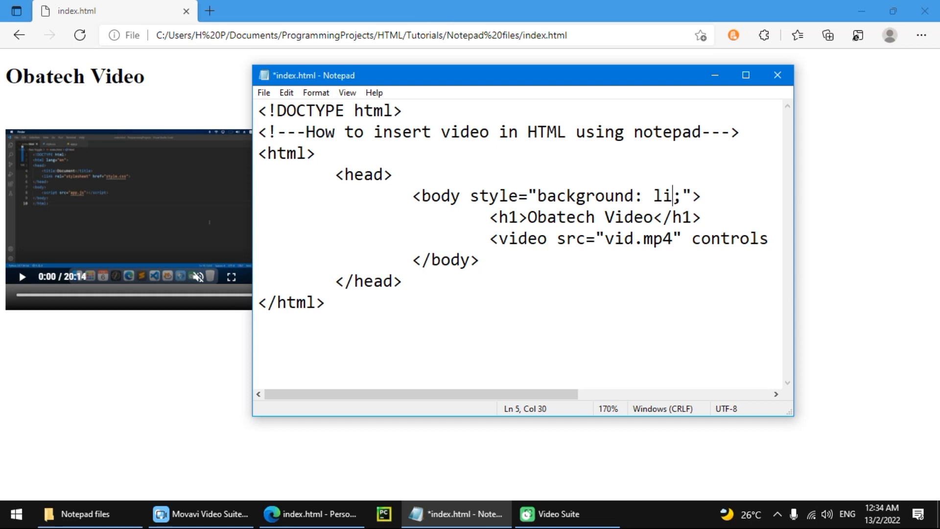
type("near-gradient(")
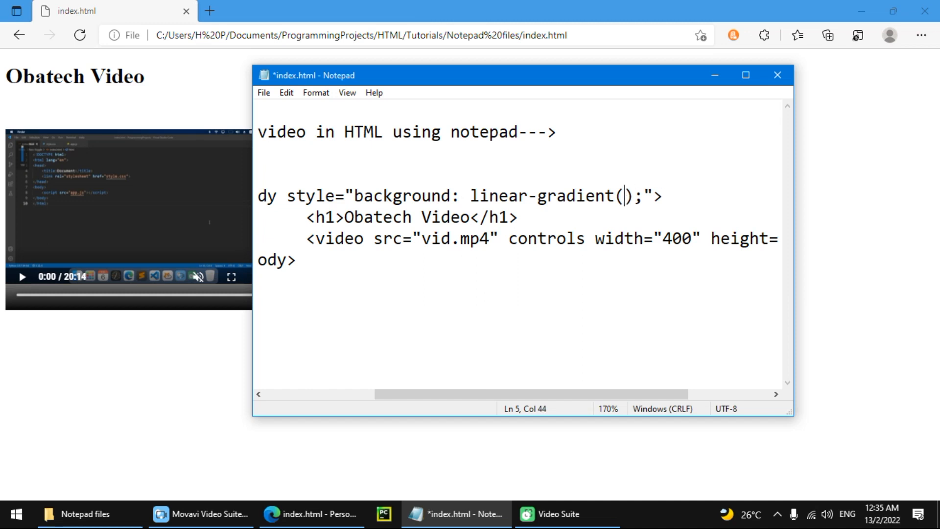
type("li")
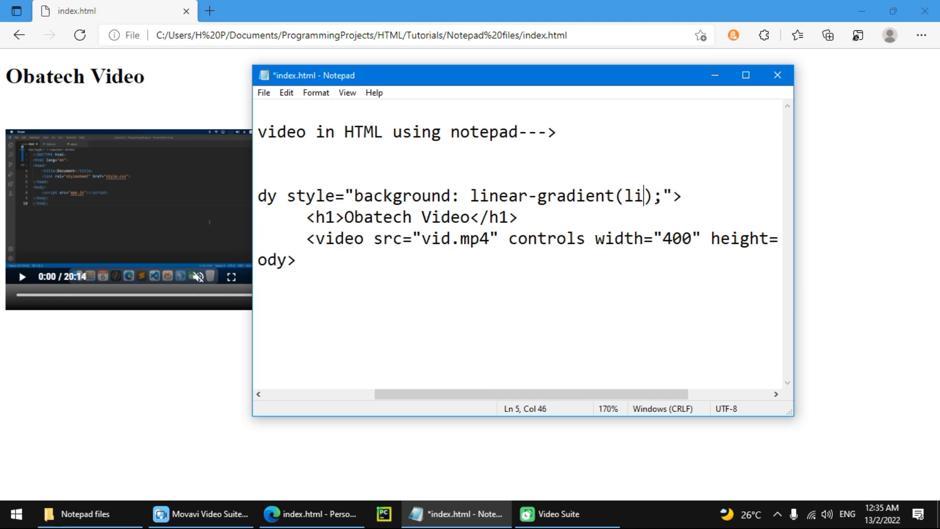
type("ghtorang")
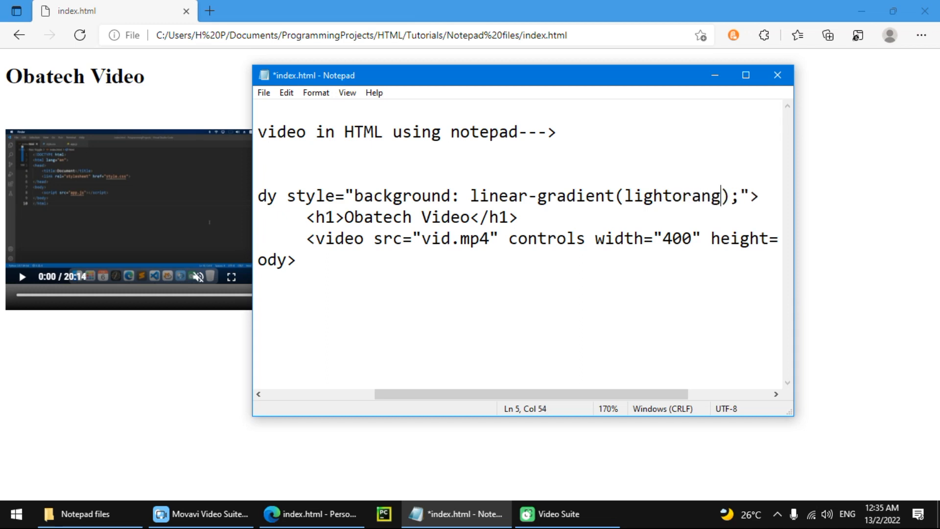
type("e,")
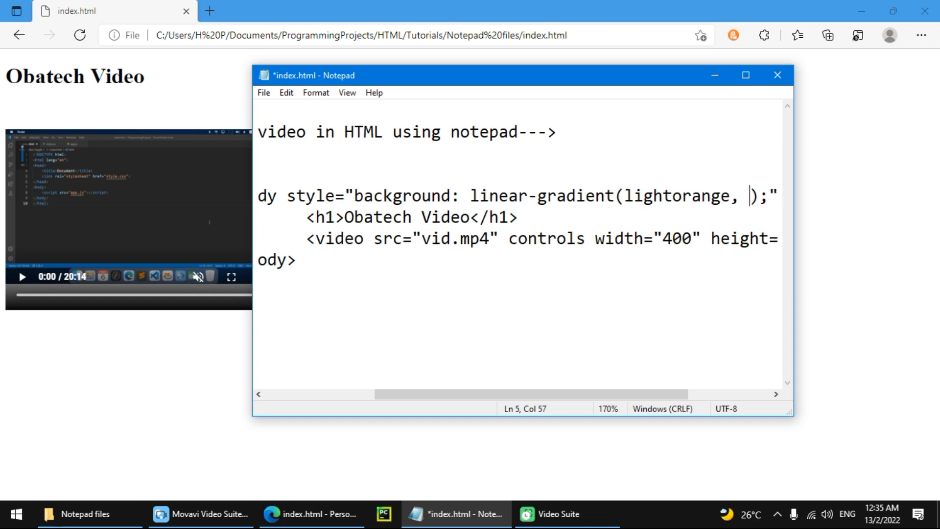
type("lightgreen")
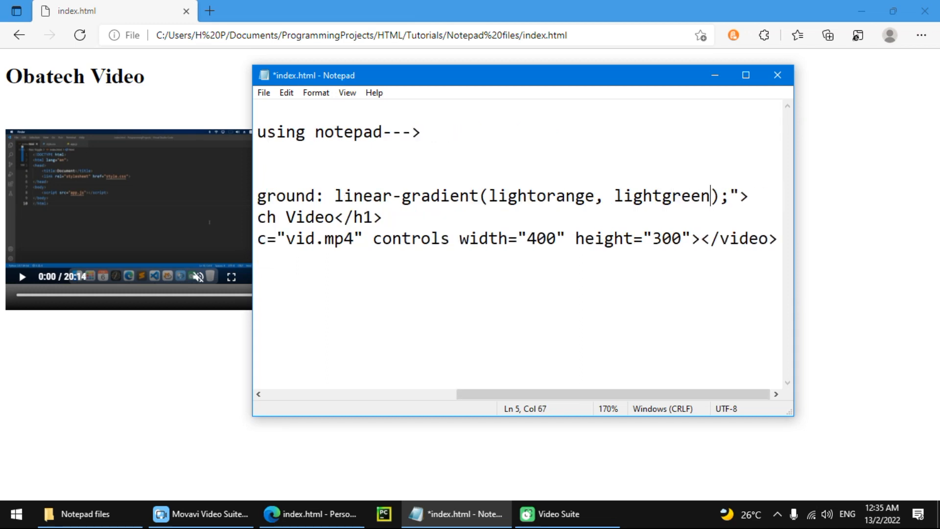
Refresh the Edge preview to check the gradient background, then return to the code.
left_click(79, 36)
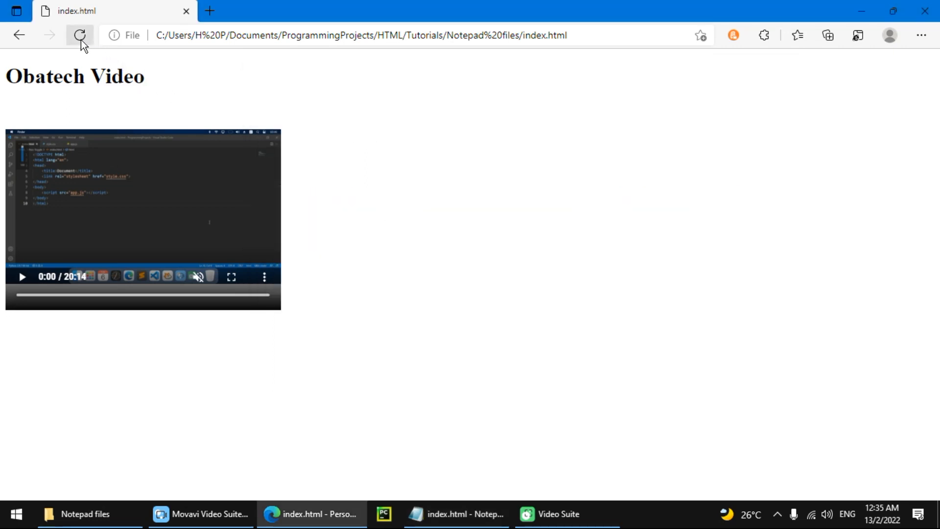
left_click(79, 35)
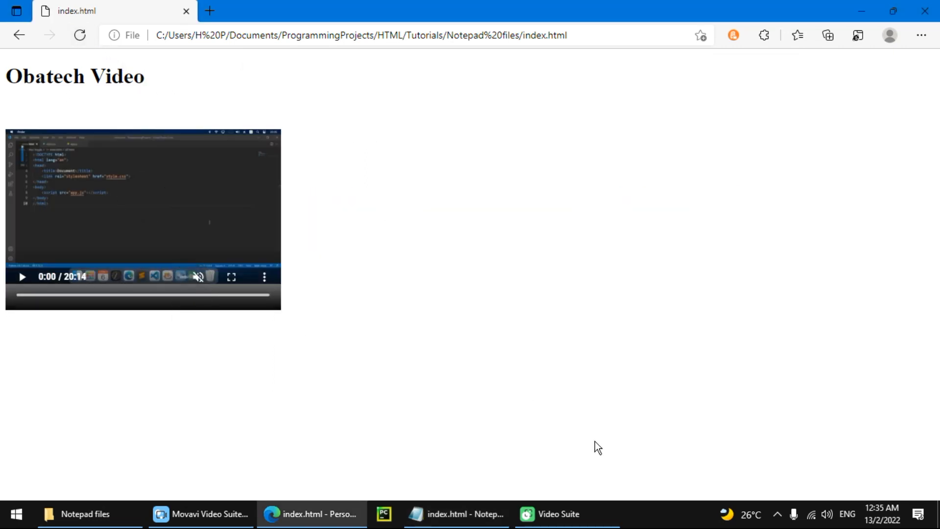
left_click(455, 515)
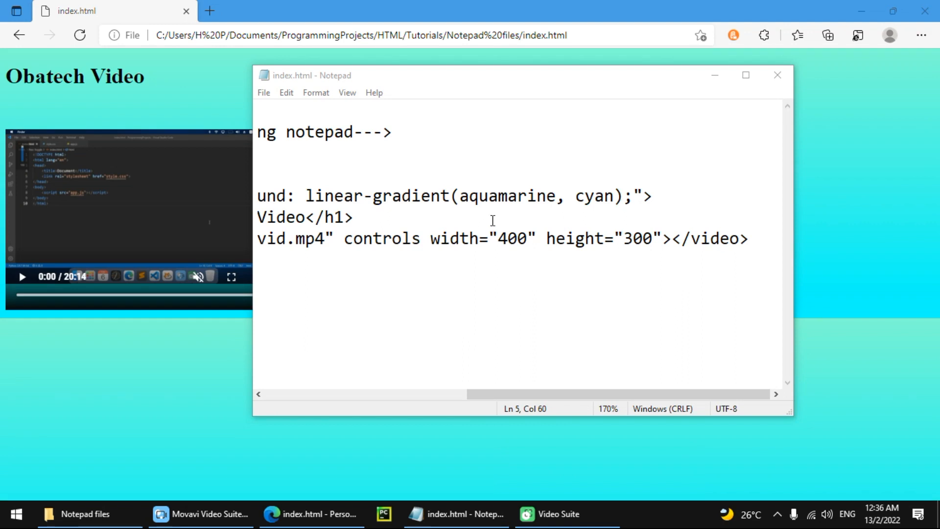
Add a background-size rule to the body style and check it in the preview.
left_click_drag(461, 196, 613, 196)
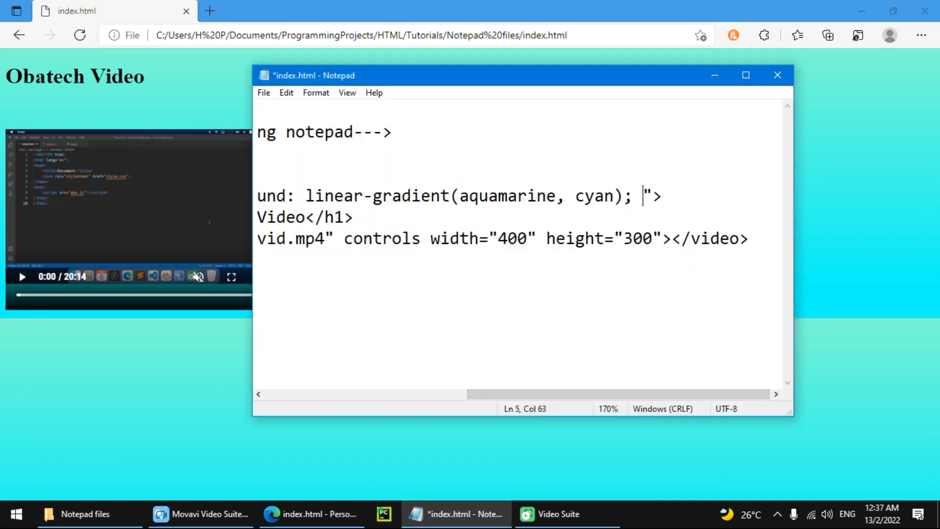
type("ba")
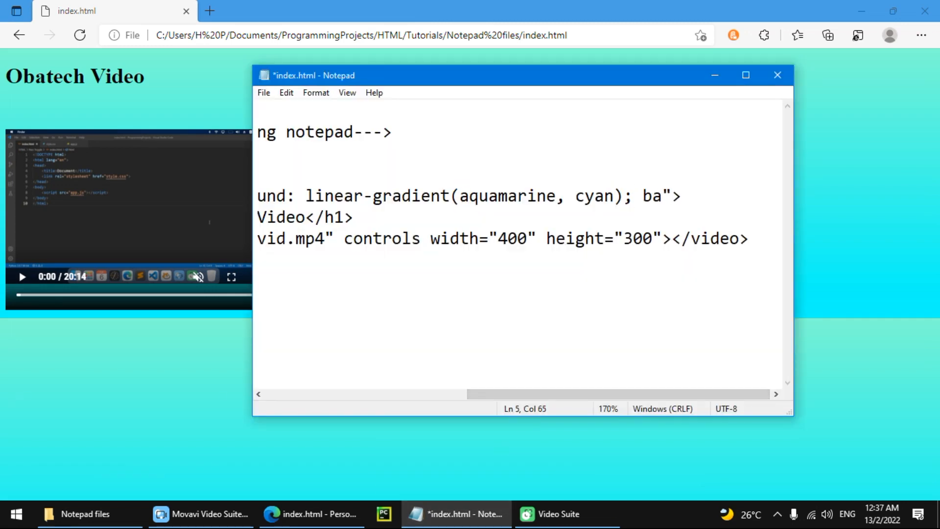
type("kground")
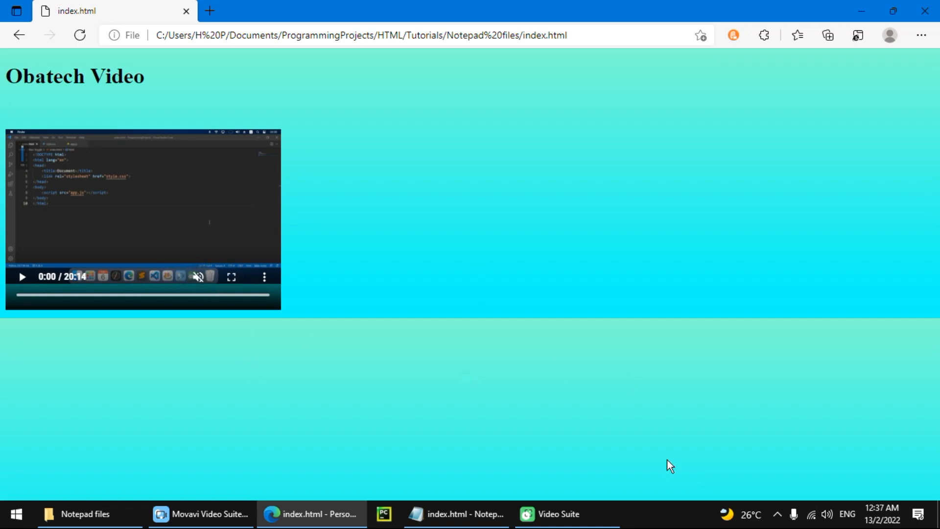
mouse_move(851, 505)
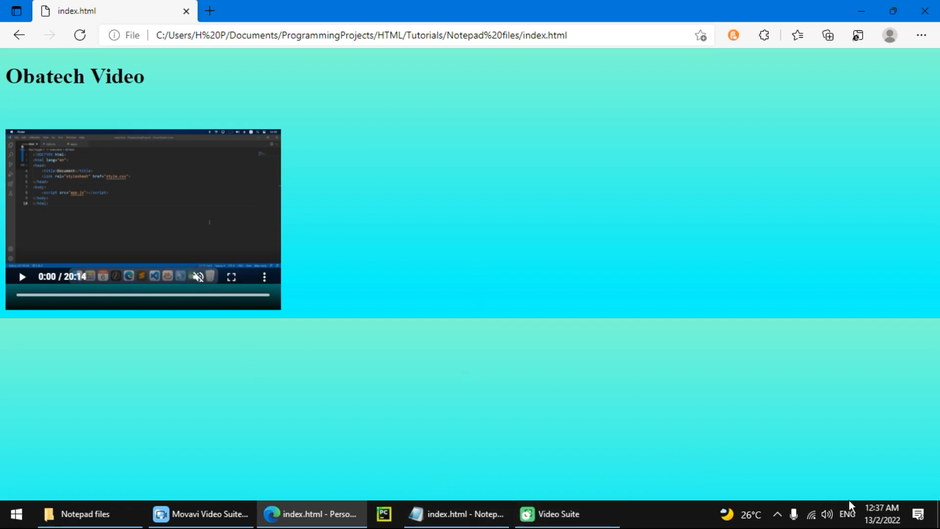
left_click(455, 515)
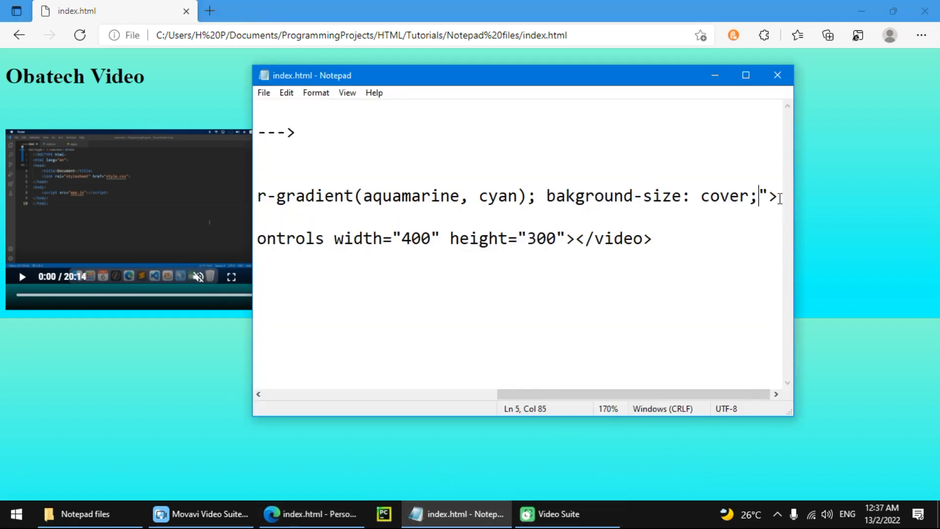
Add background-repeat: no-repeat so the gradient shows once above white.
type("background-repeat: ;")
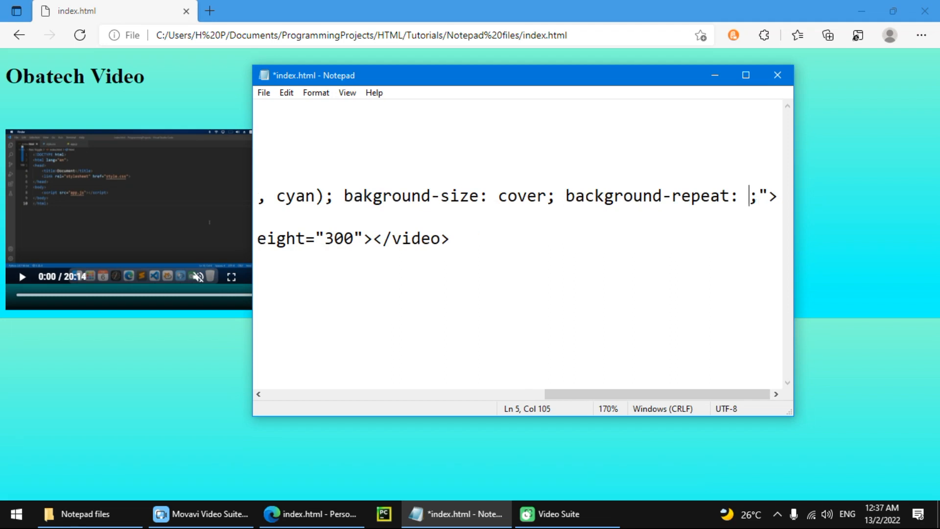
type("no-repeat")
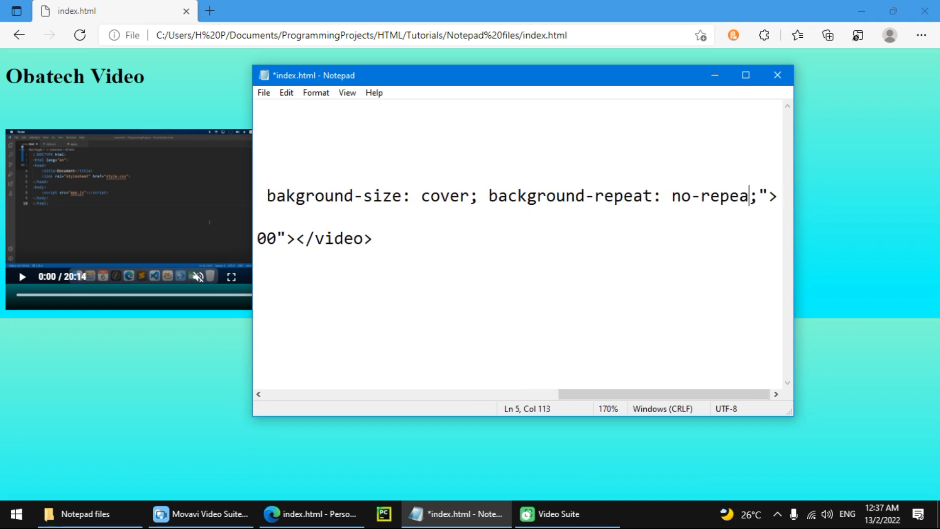
type("t")
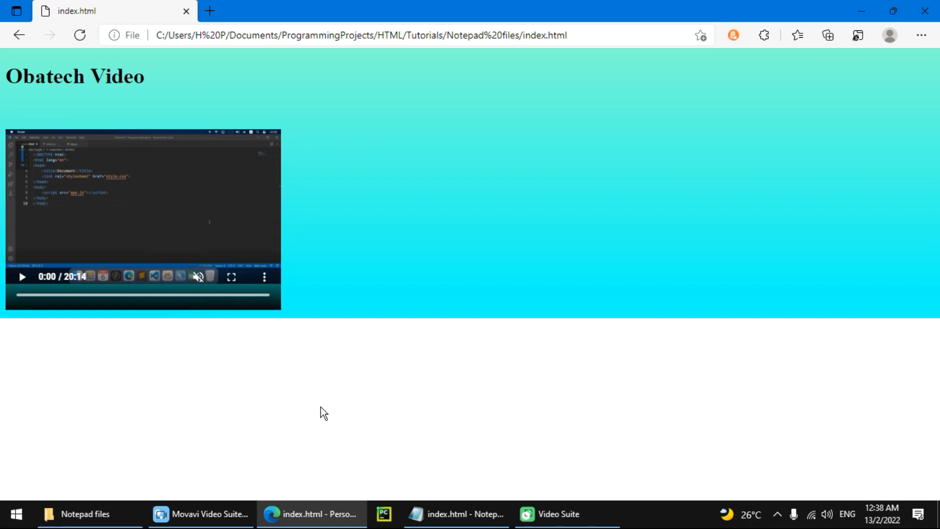
Remove the background-size rule, keeping background-repeat: no-repeat in the body style.
left_click(455, 514)
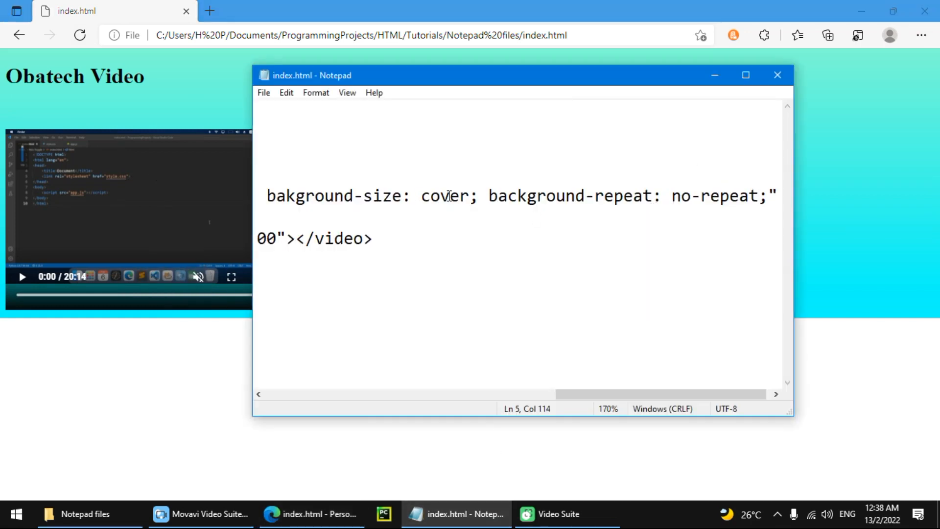
left_click_drag(473, 196, 393, 196)
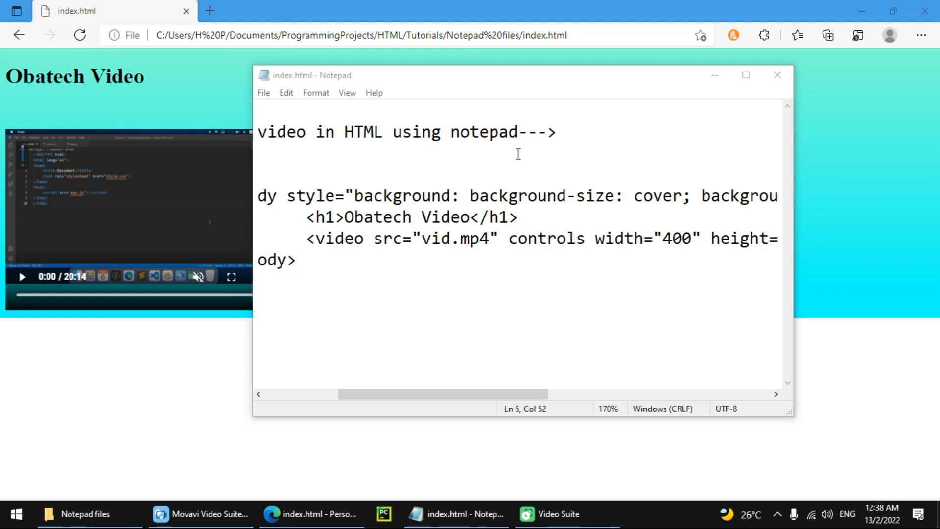
left_click_drag(653, 196, 782, 197)
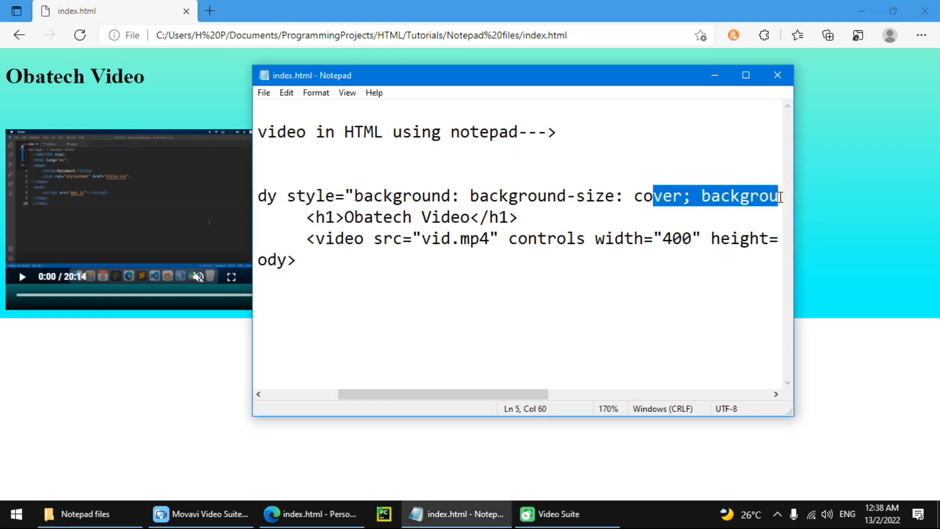
left_click(517, 196)
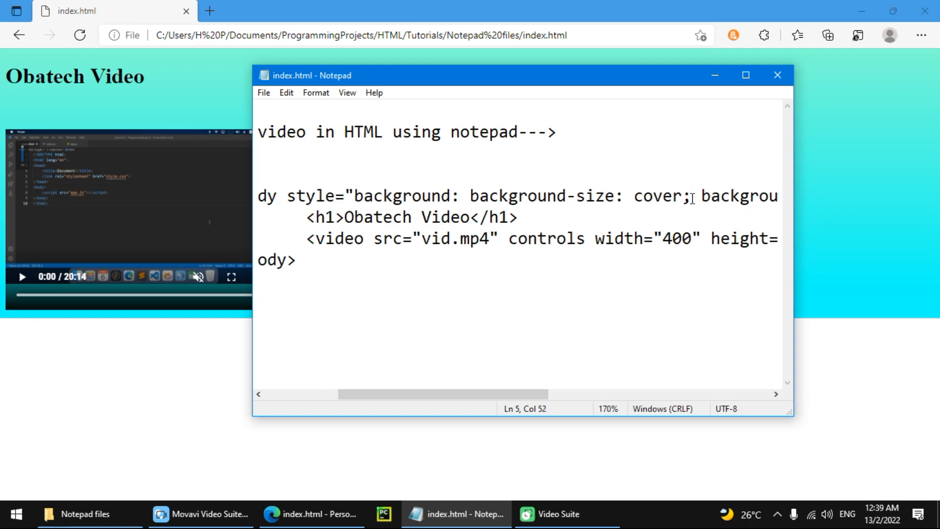
type("background-repeat: no-repeat;")
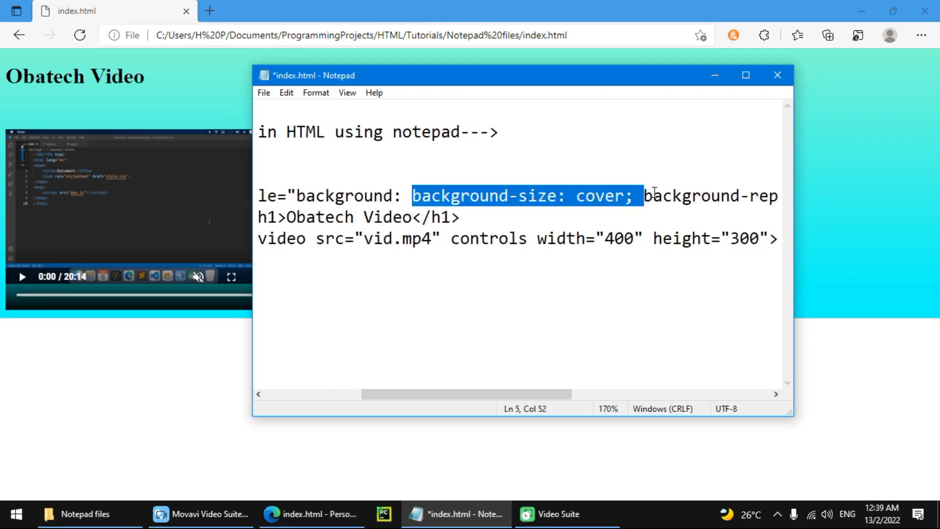
type("background-repeat: no-repeat;\">")
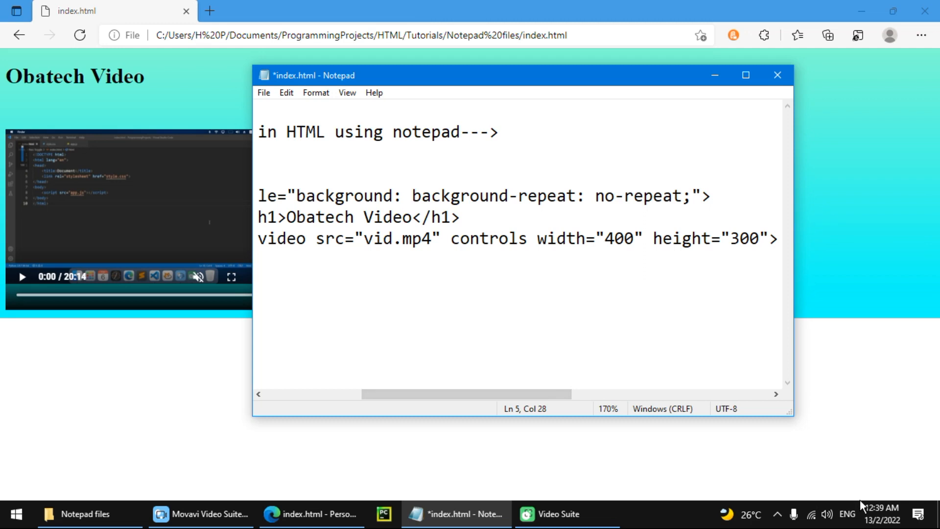
mouse_move(866, 492)
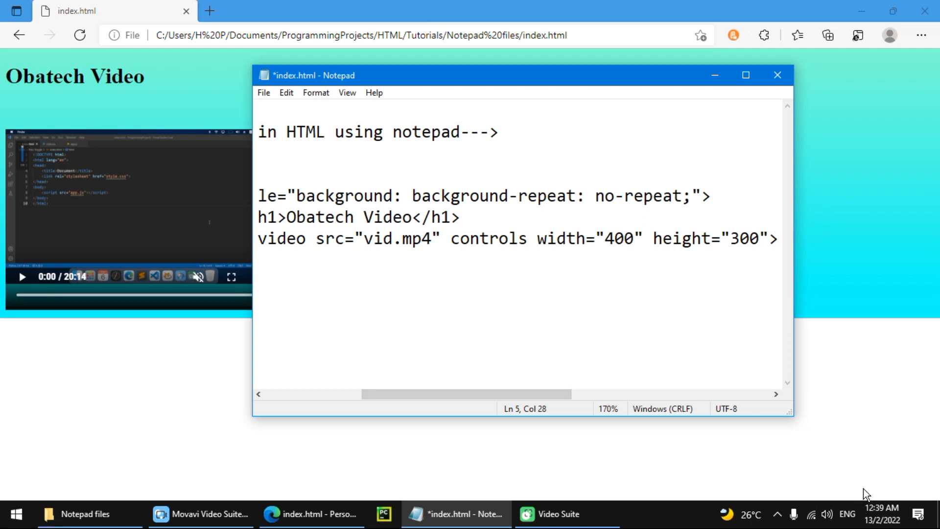
Extend the linear-gradient with blue after aquamarine and cyan.
left_click(412, 196)
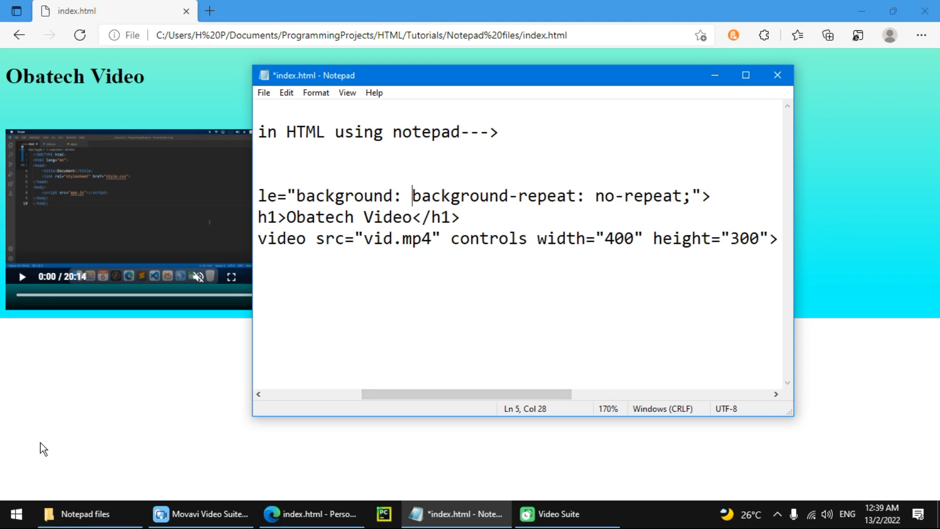
mouse_move(293, 375)
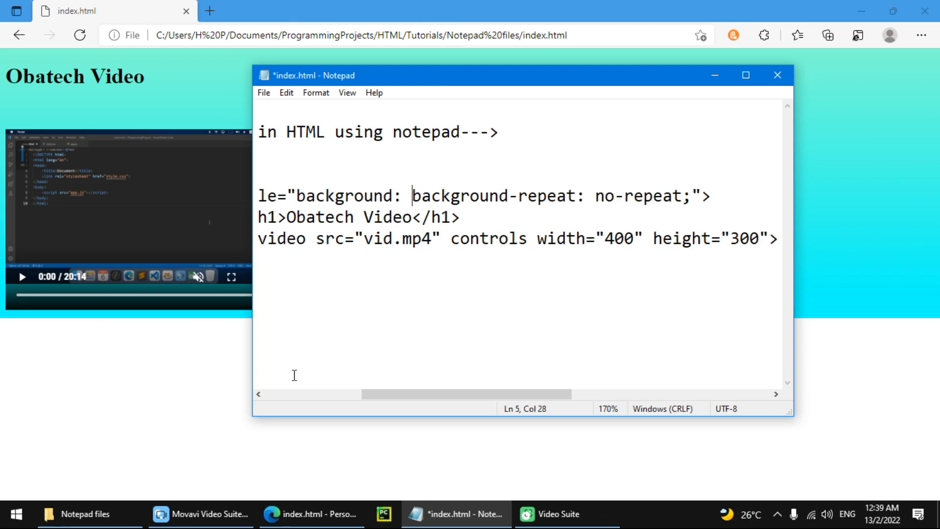
mouse_move(867, 490)
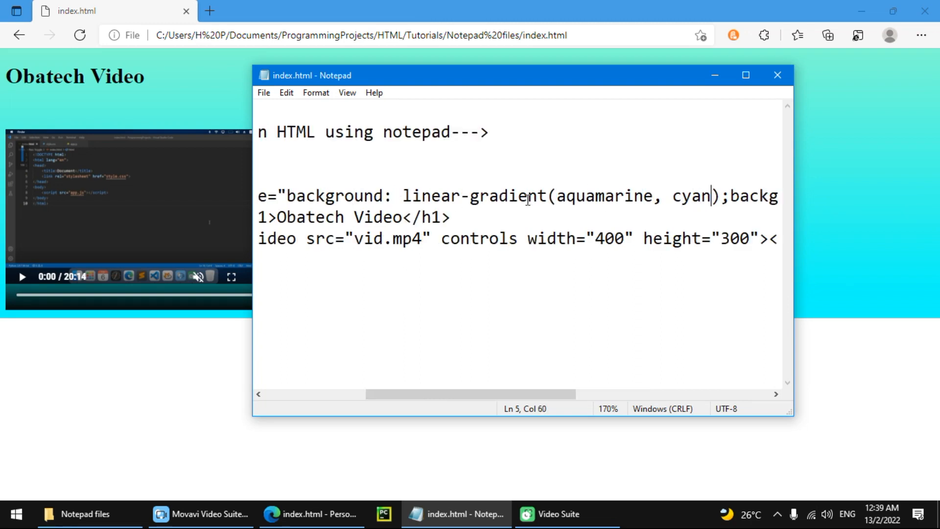
type(", blue")
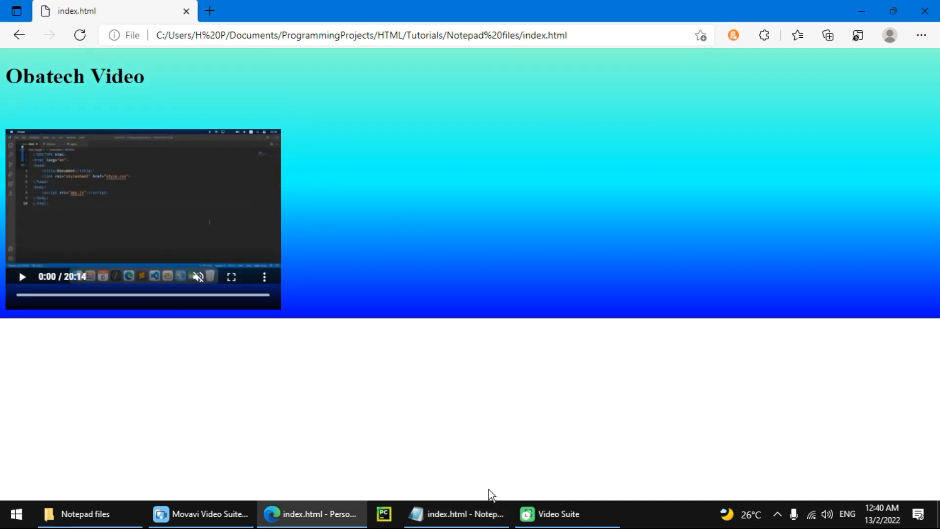
End the gradient in green and check the preview in Edge.
left_click(455, 515)
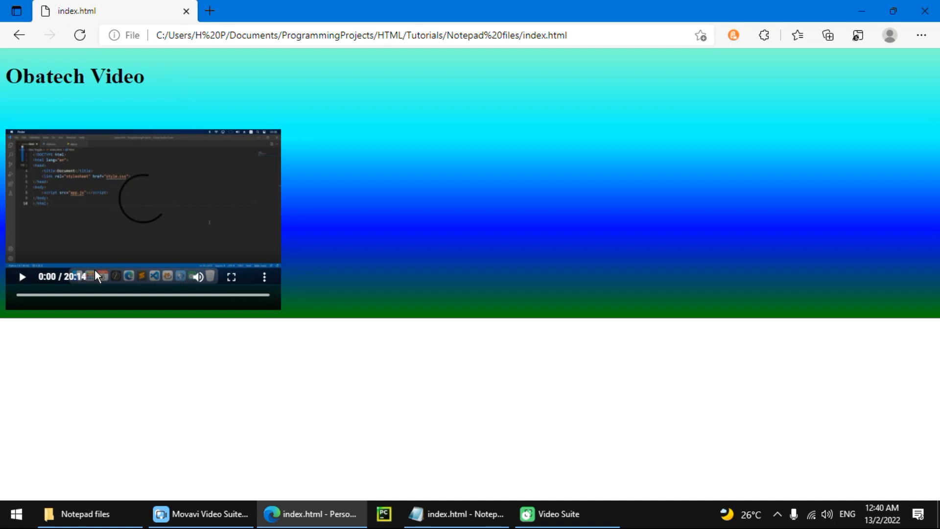
left_click(198, 277)
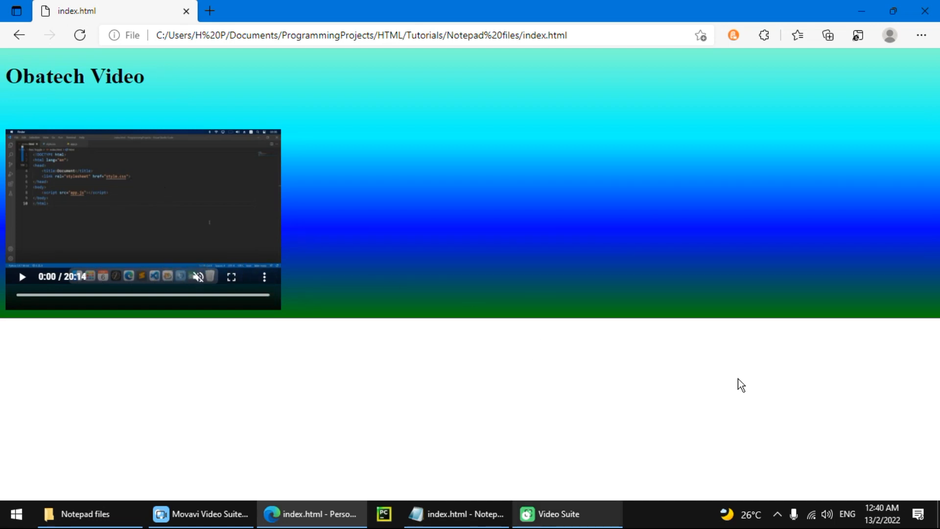
left_click(456, 514)
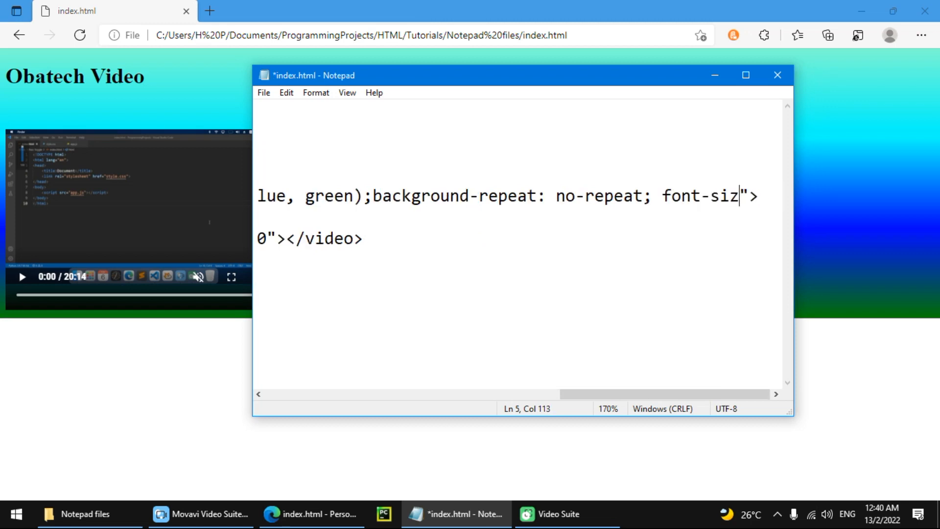
Set the body font-size to 30px and preview the enlarged heading.
type("e: ;")
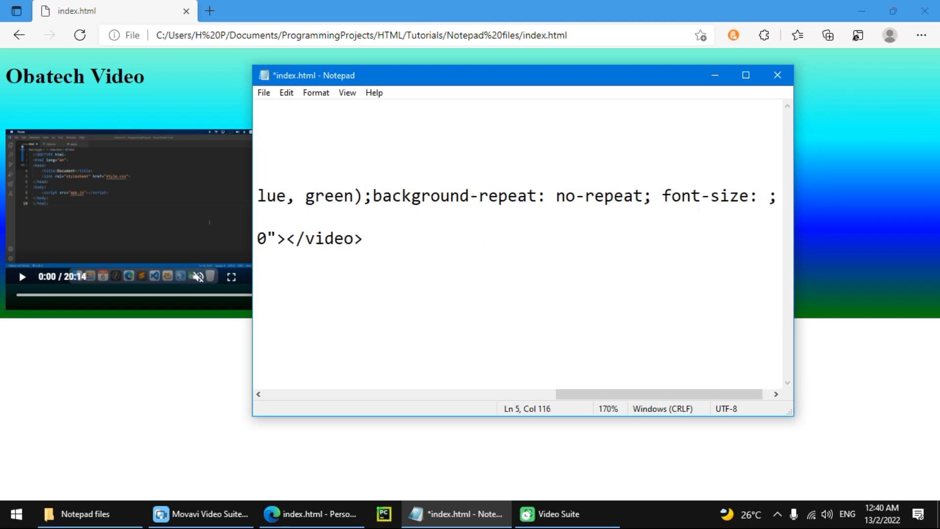
type("30px")
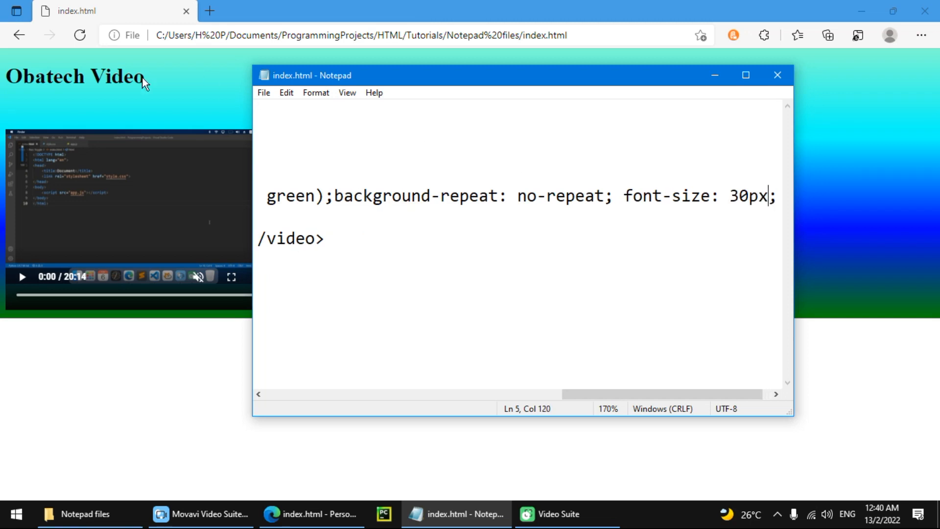
left_click(312, 515)
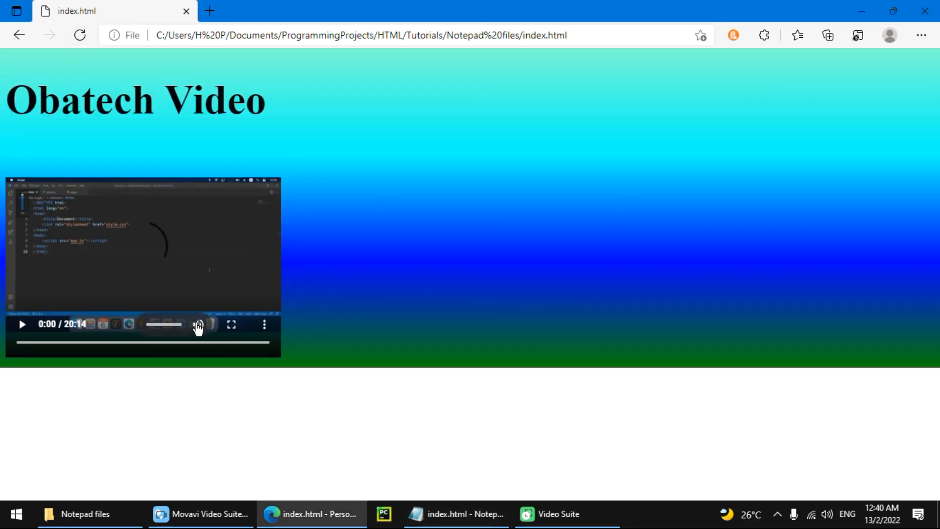
Replace green with orange at the end of the gradient.
left_click(456, 514)
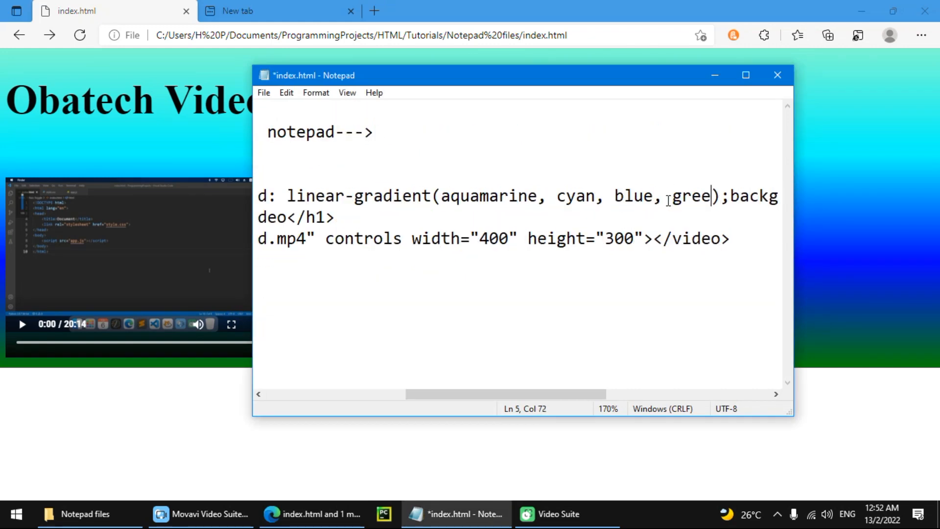
type("orang")
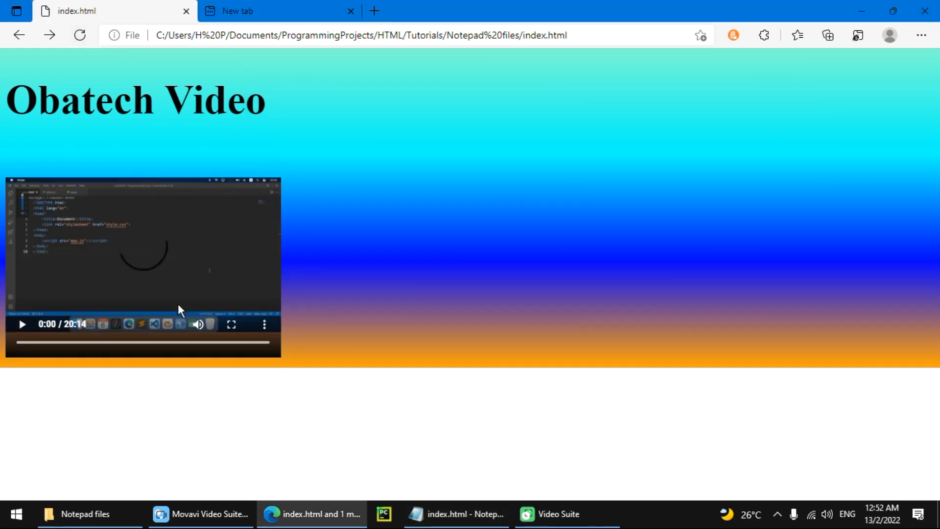
left_click(457, 515)
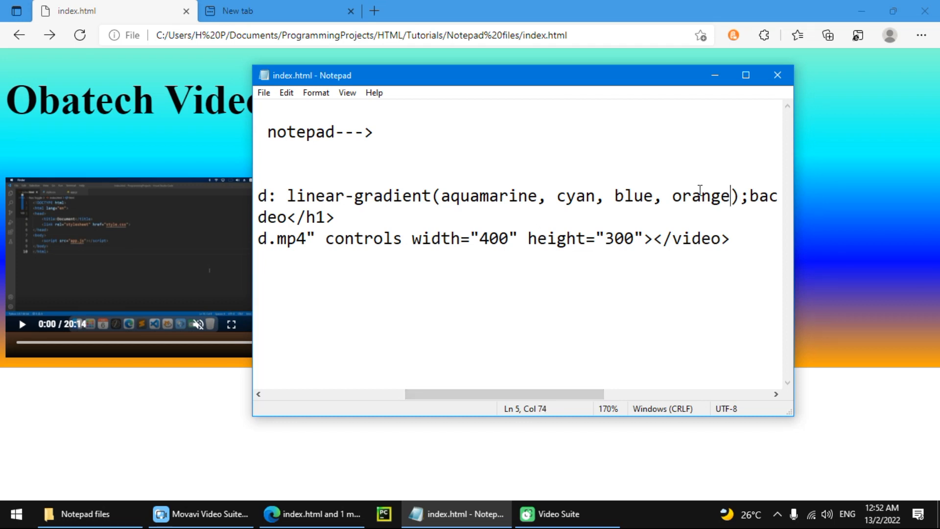
Wrap the Obatech Video heading in <u></u> and preview it underlined.
left_click(330, 239)
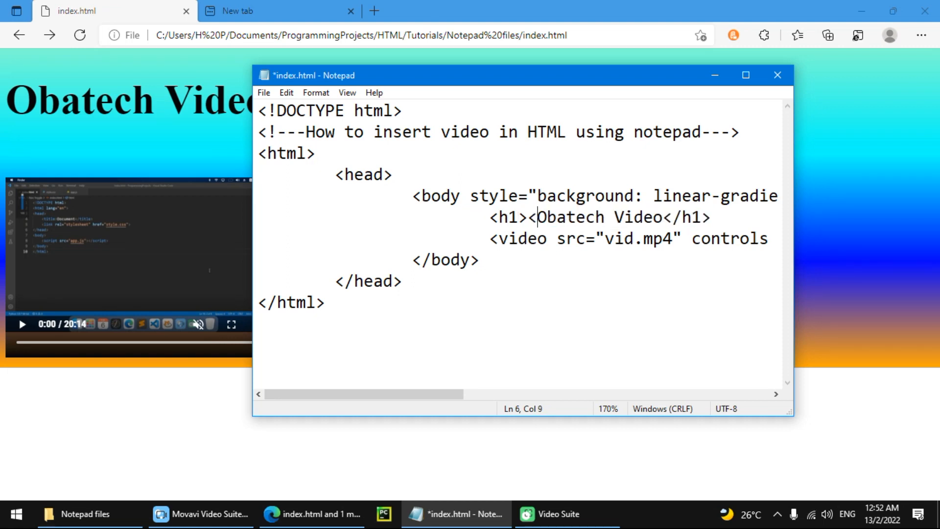
type("<u>")
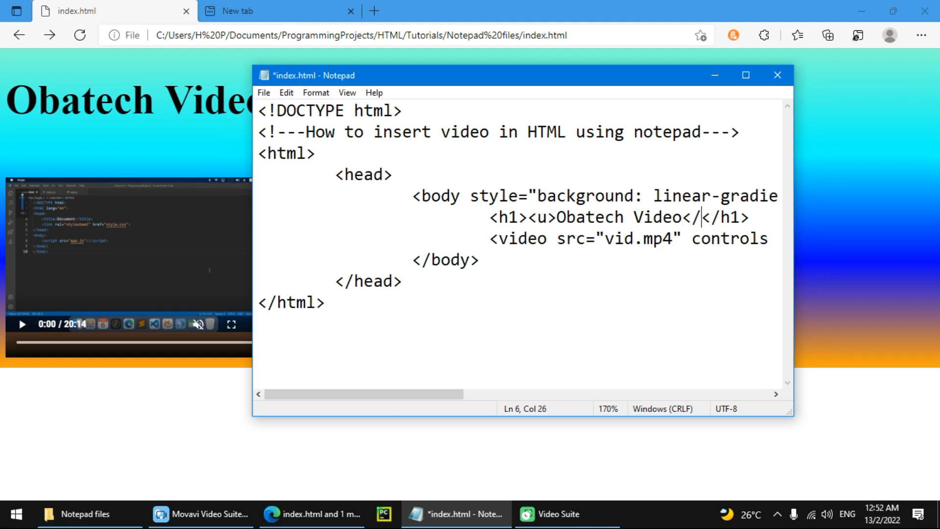
type("u>")
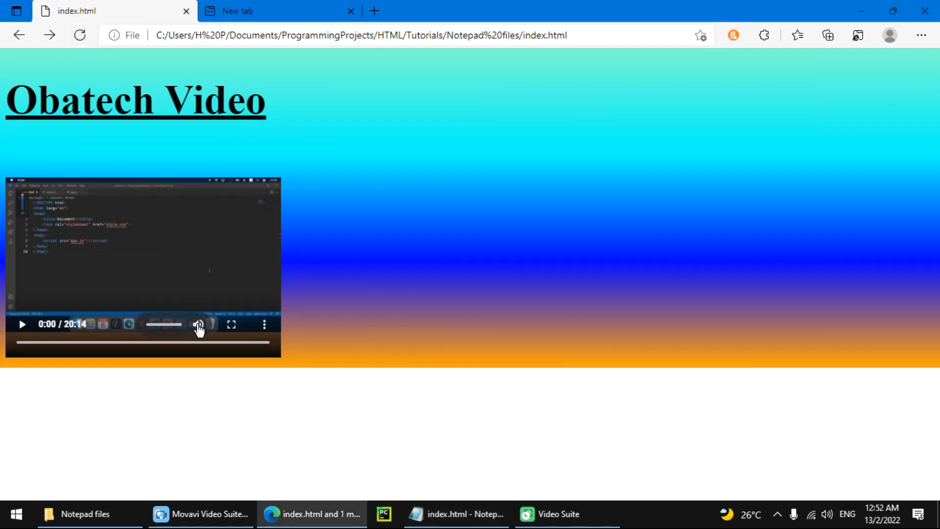
left_click(199, 324)
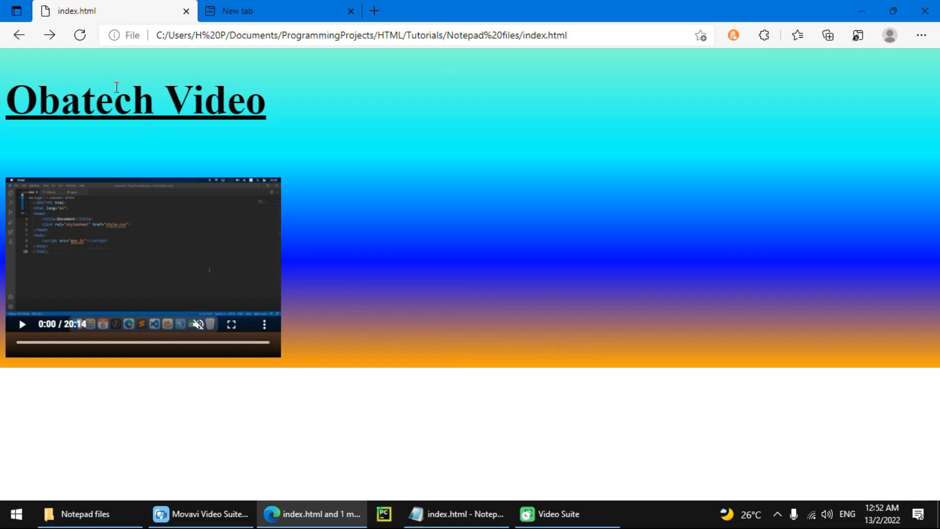
mouse_move(357, 417)
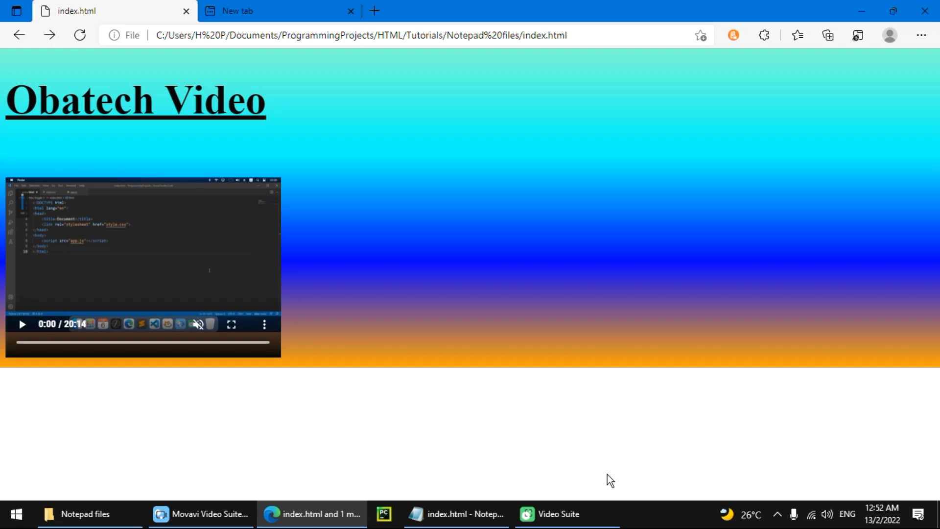
mouse_move(902, 450)
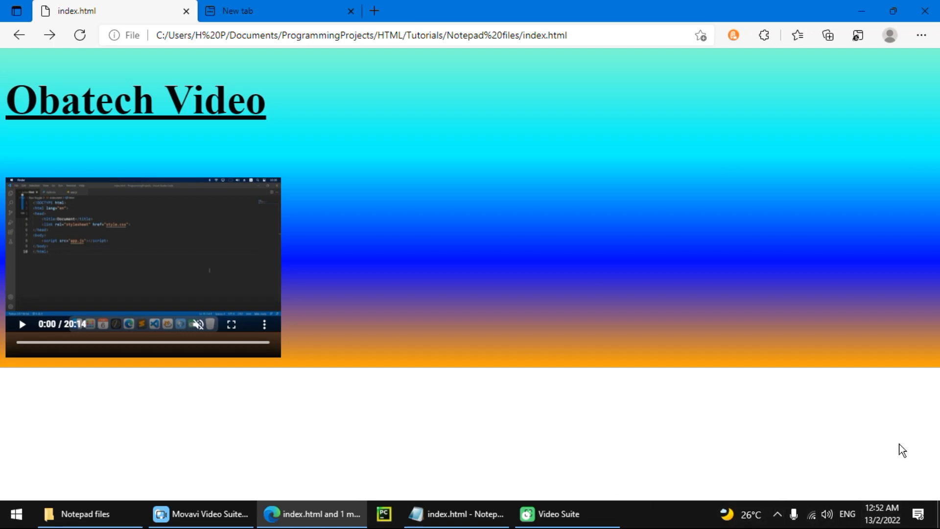